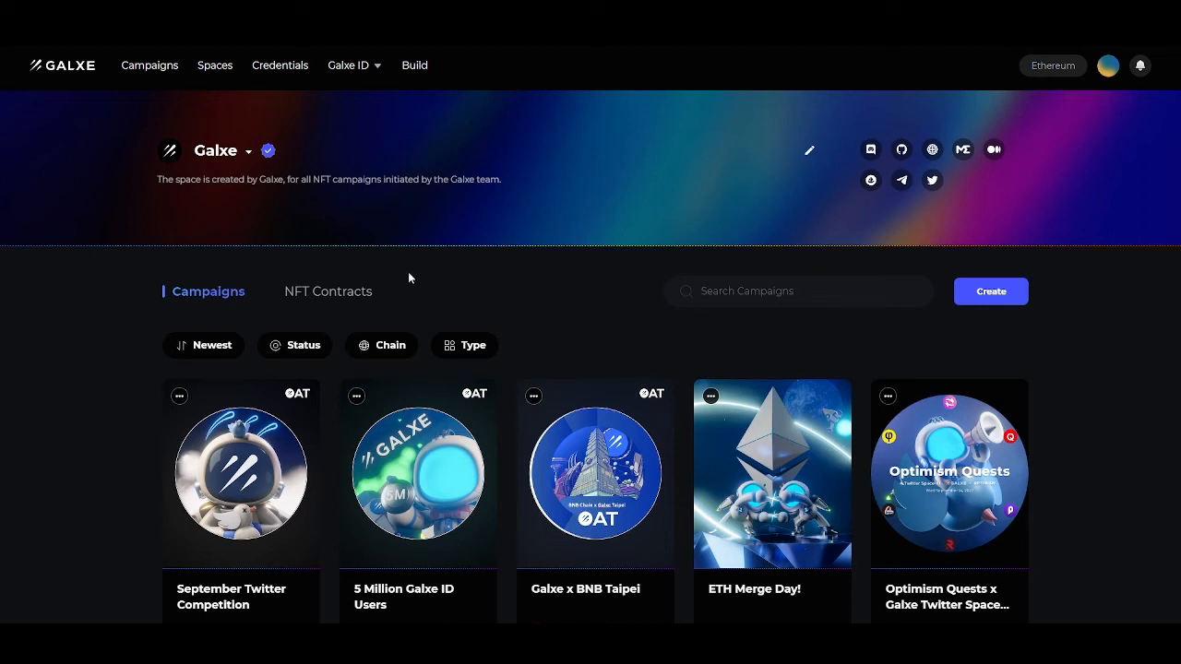
{"action": "mouse_move", "coordinate": [469, 309]}
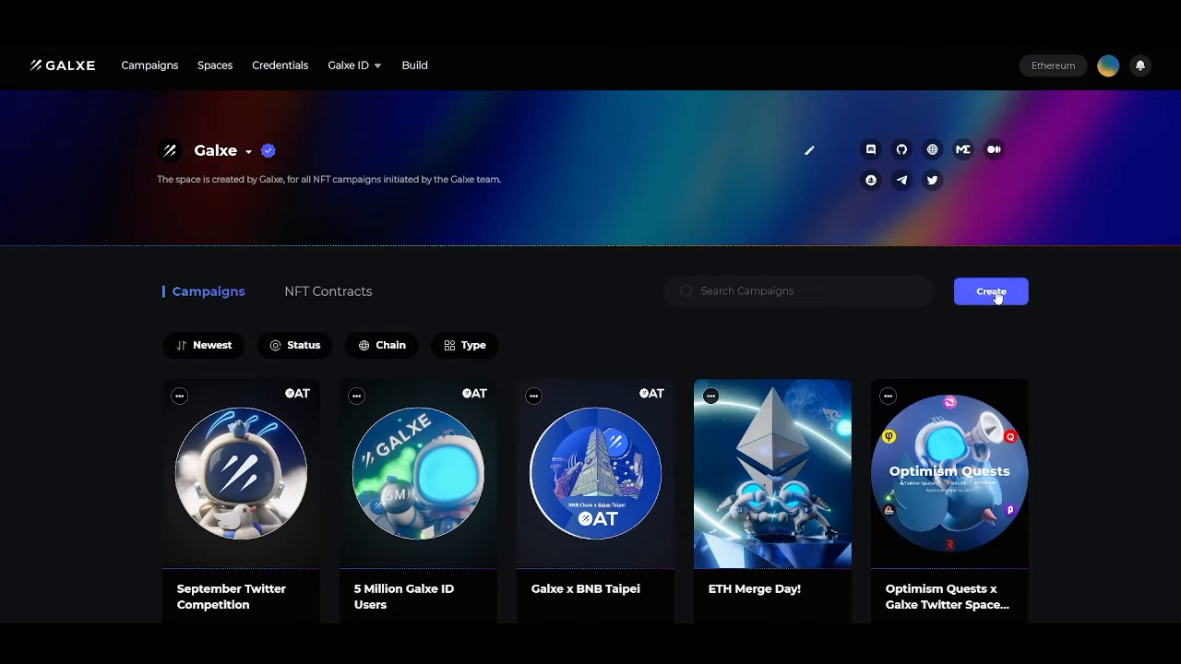
Reveal the Create menu on the Galxe space's campaigns page
{"action": "left_click", "coordinate": [989, 292]}
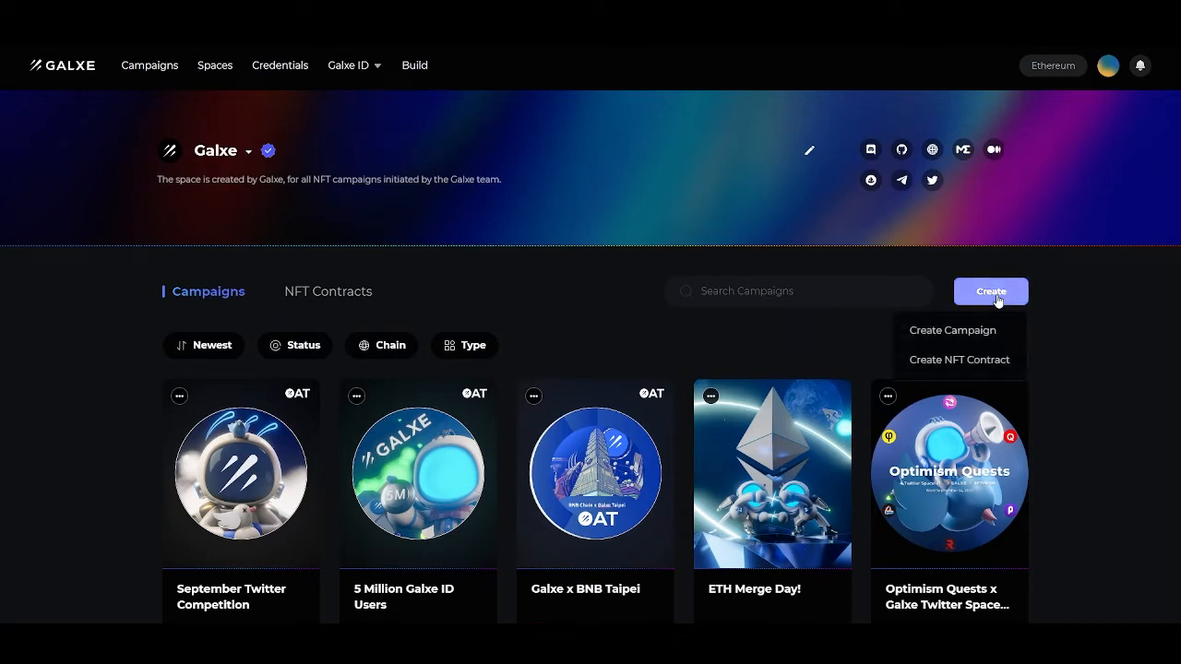
Choose Create Campaign to reach the campaign type selection
{"action": "left_click", "coordinate": [952, 329]}
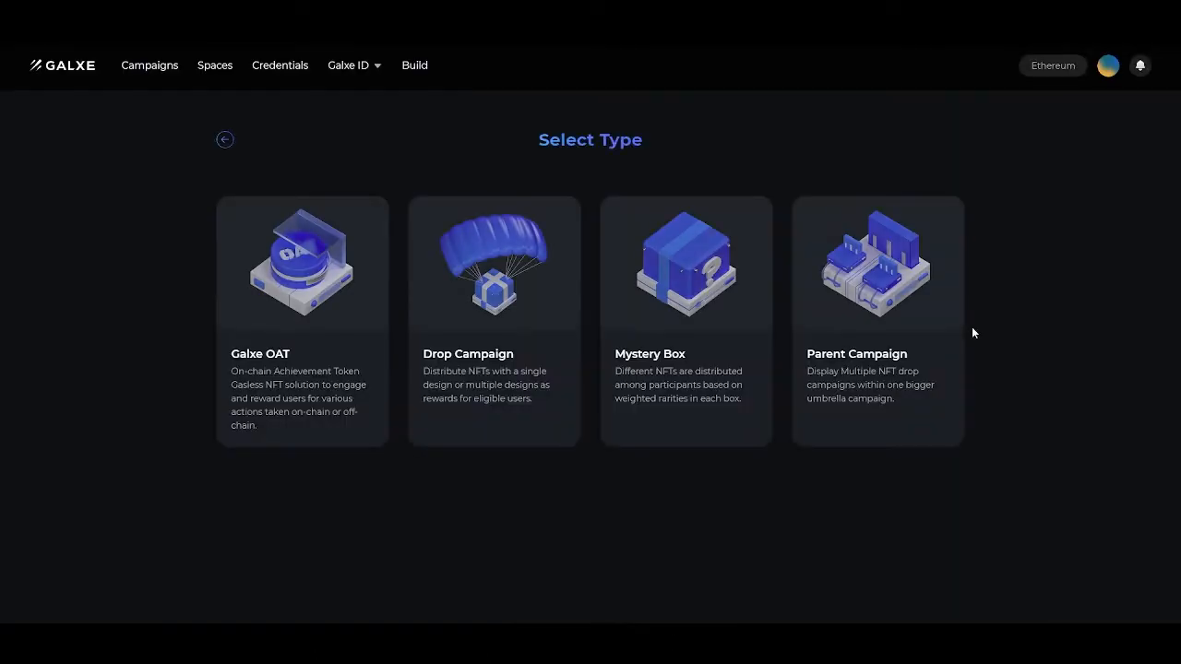
{"action": "mouse_move", "coordinate": [1005, 196]}
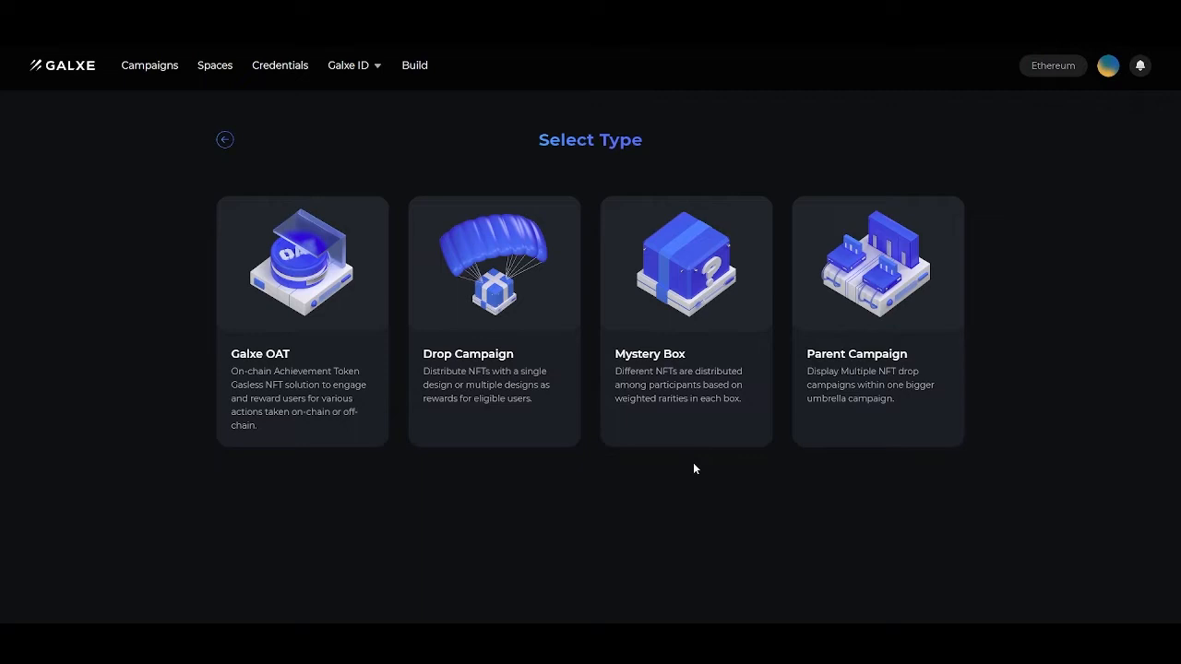
{"action": "mouse_move", "coordinate": [701, 397]}
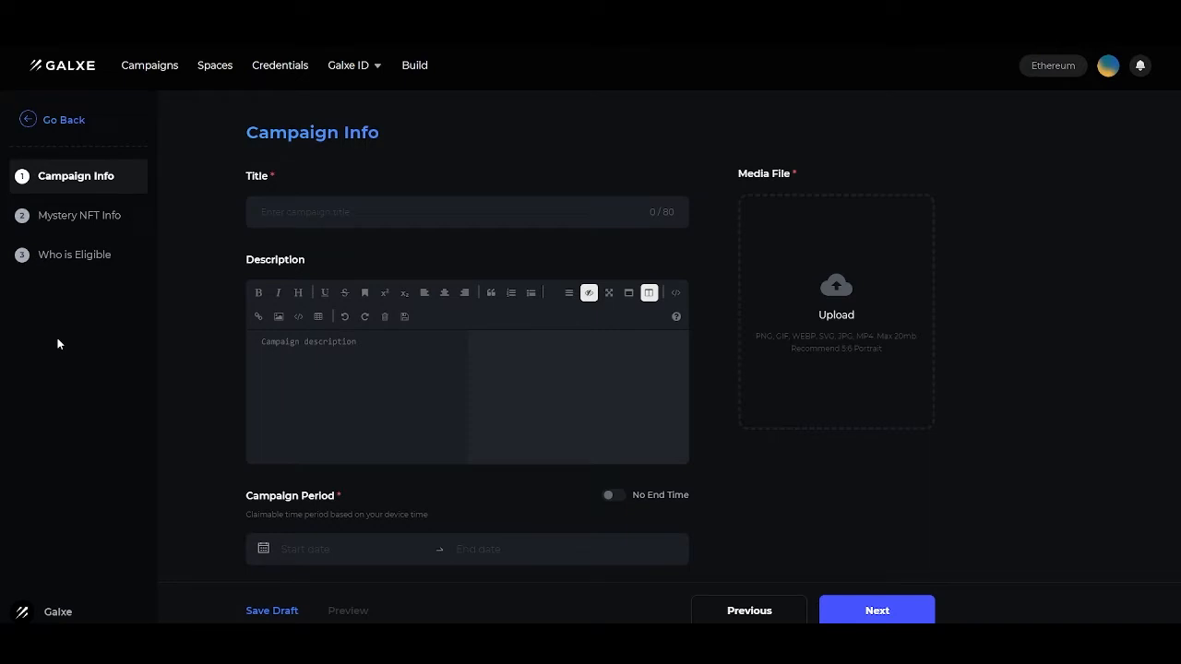
{"action": "mouse_move", "coordinate": [834, 310]}
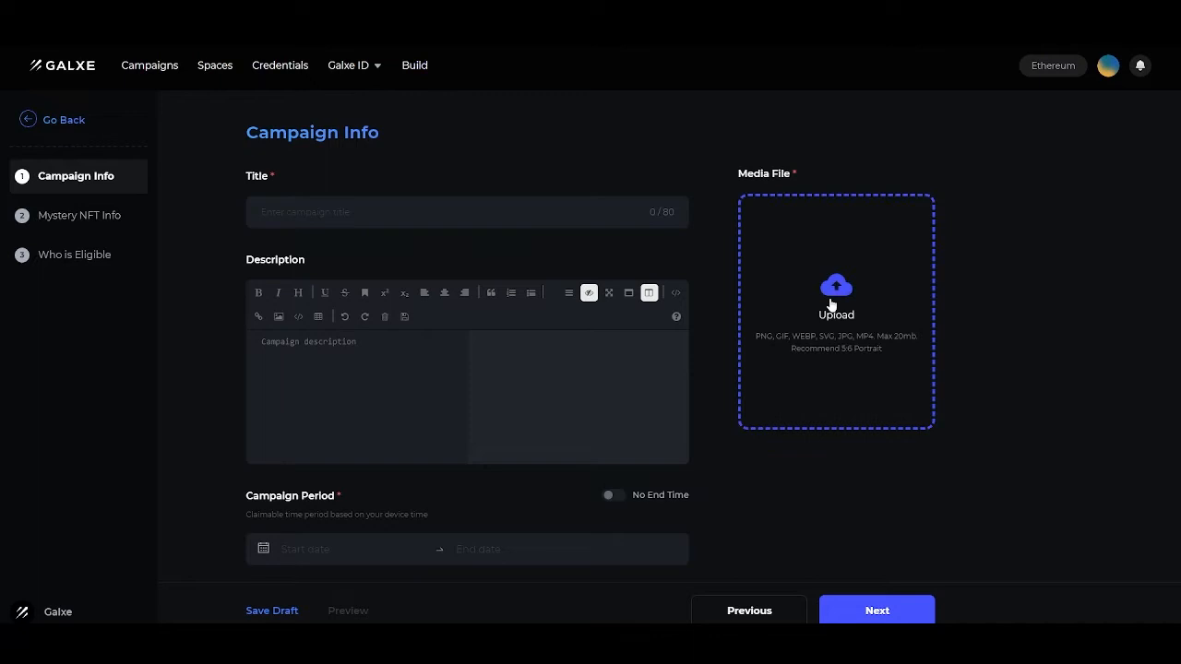
{"action": "mouse_move", "coordinate": [387, 483]}
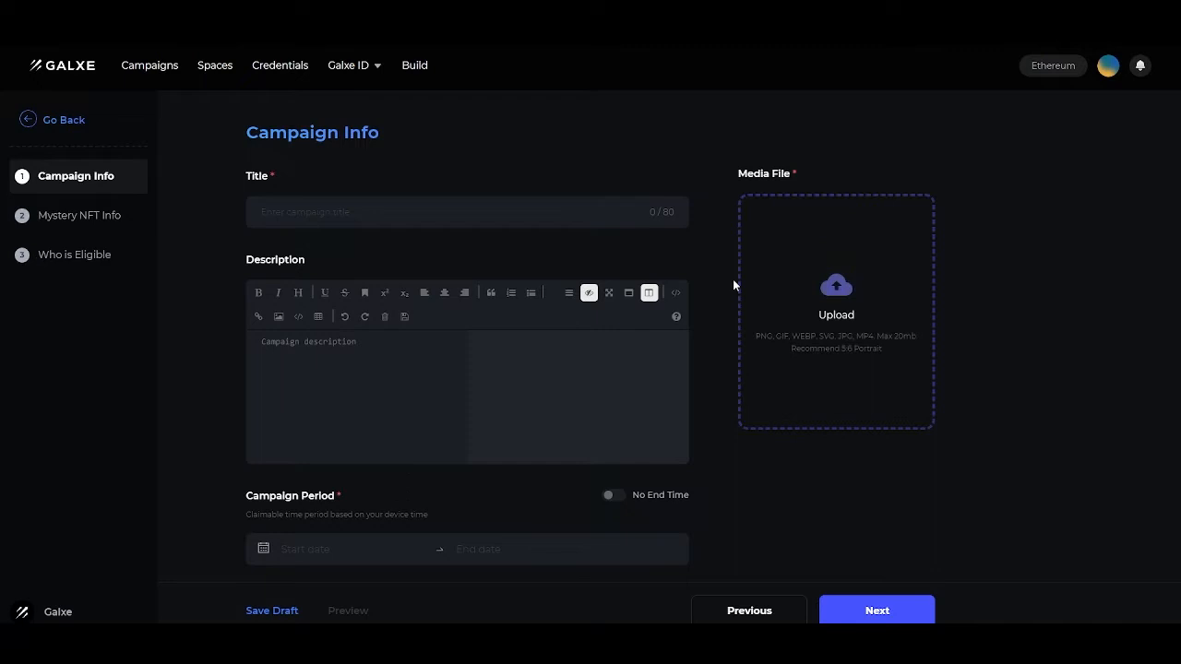
{"action": "mouse_move", "coordinate": [834, 310]}
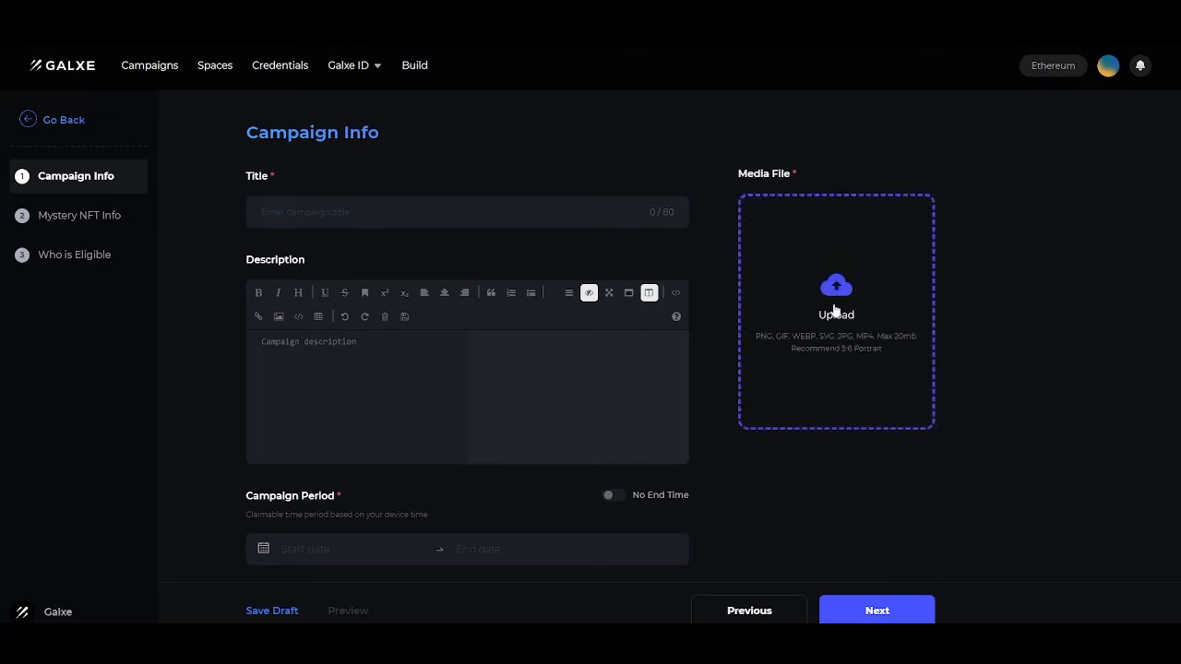
{"action": "mouse_move", "coordinate": [760, 355]}
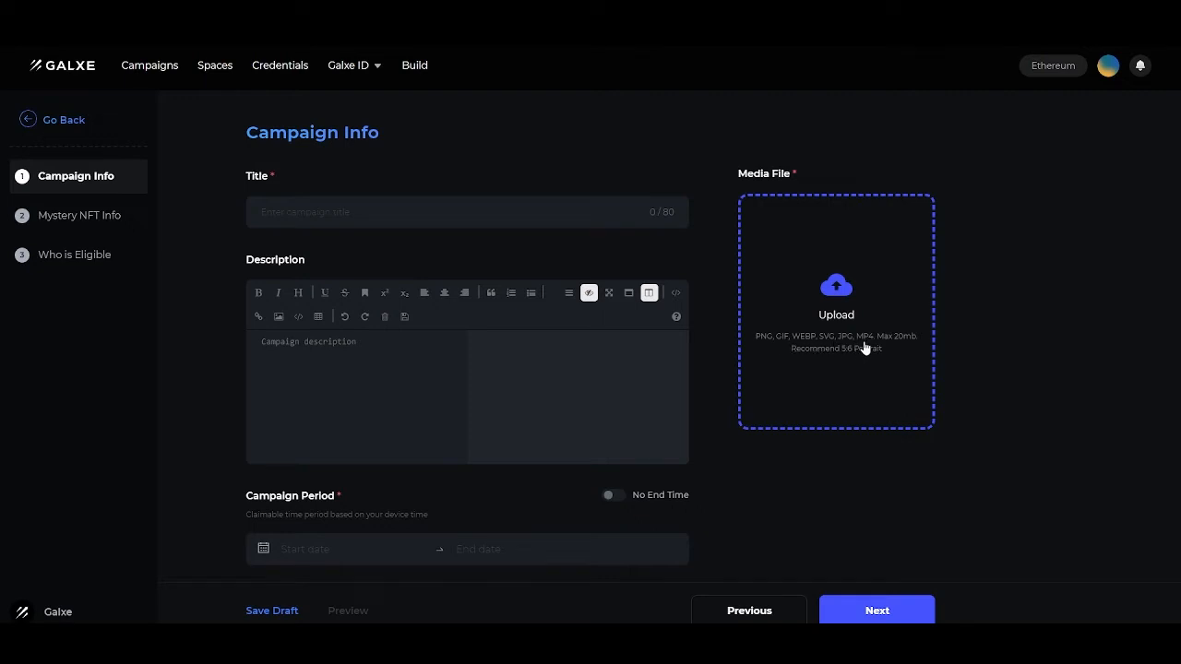
{"action": "mouse_move", "coordinate": [177, 317]}
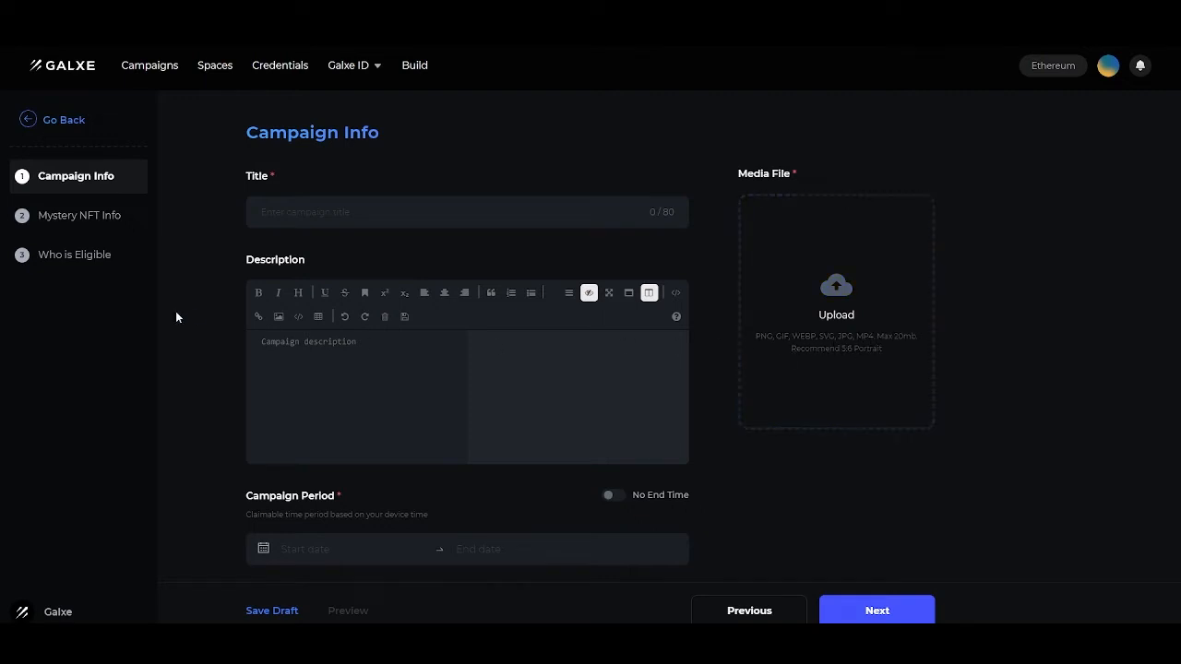
{"action": "scroll", "scroll_direction": "down", "scroll_amount": 3}
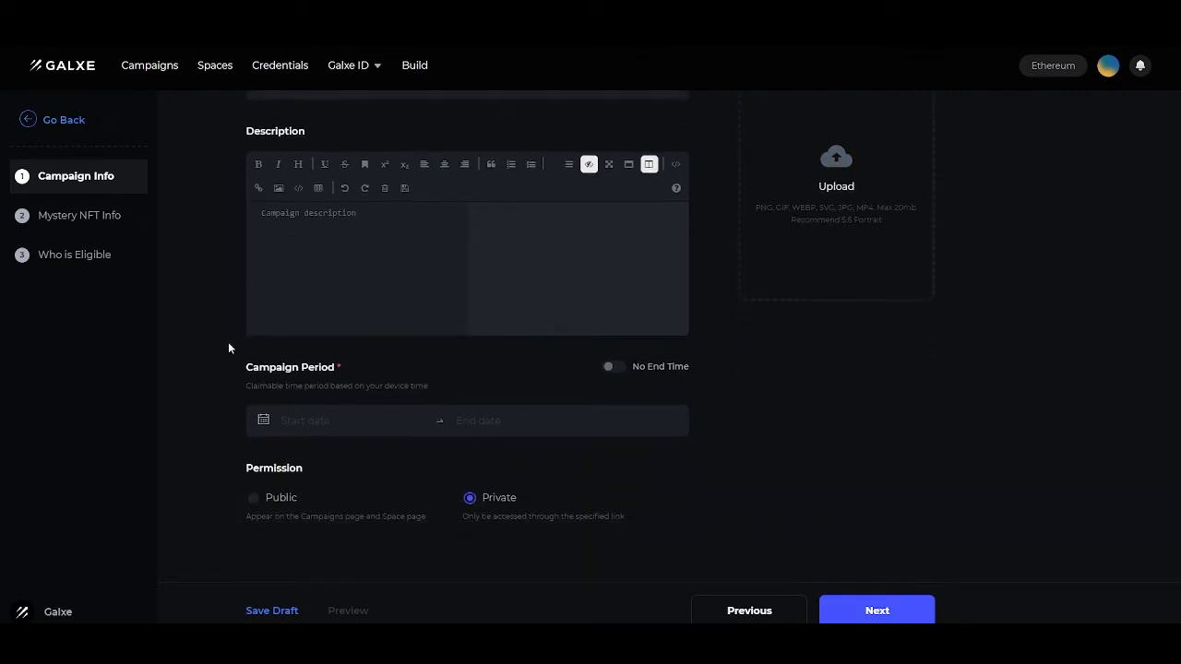
{"action": "left_click", "coordinate": [351, 421]}
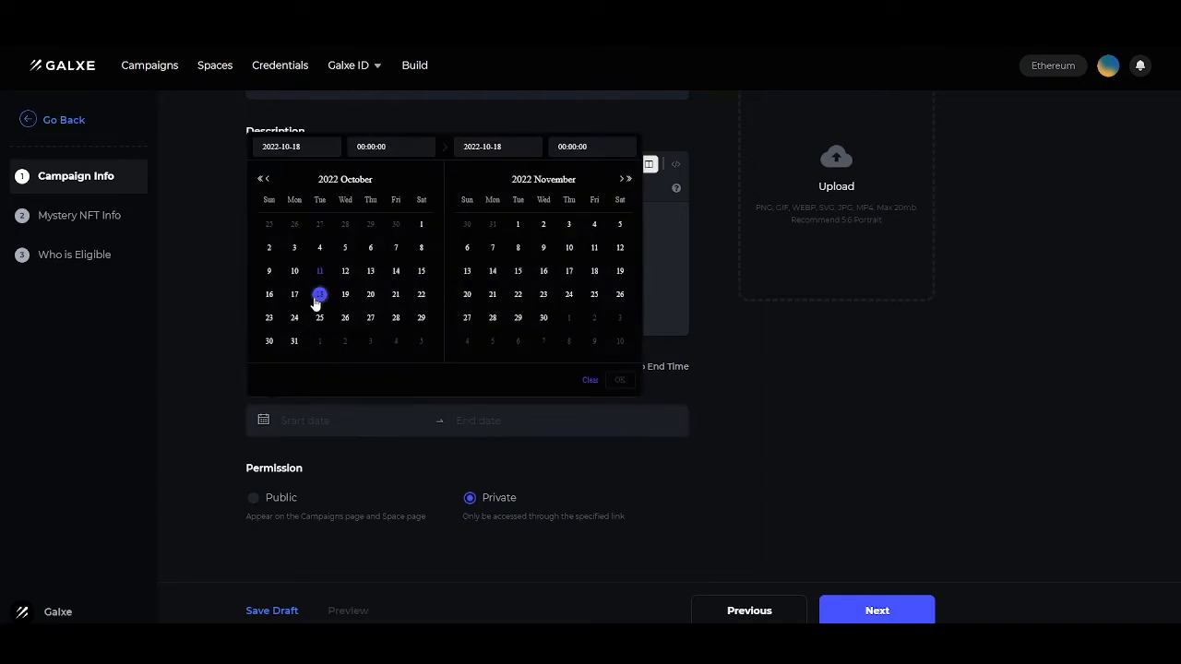
{"action": "left_click", "coordinate": [395, 295]}
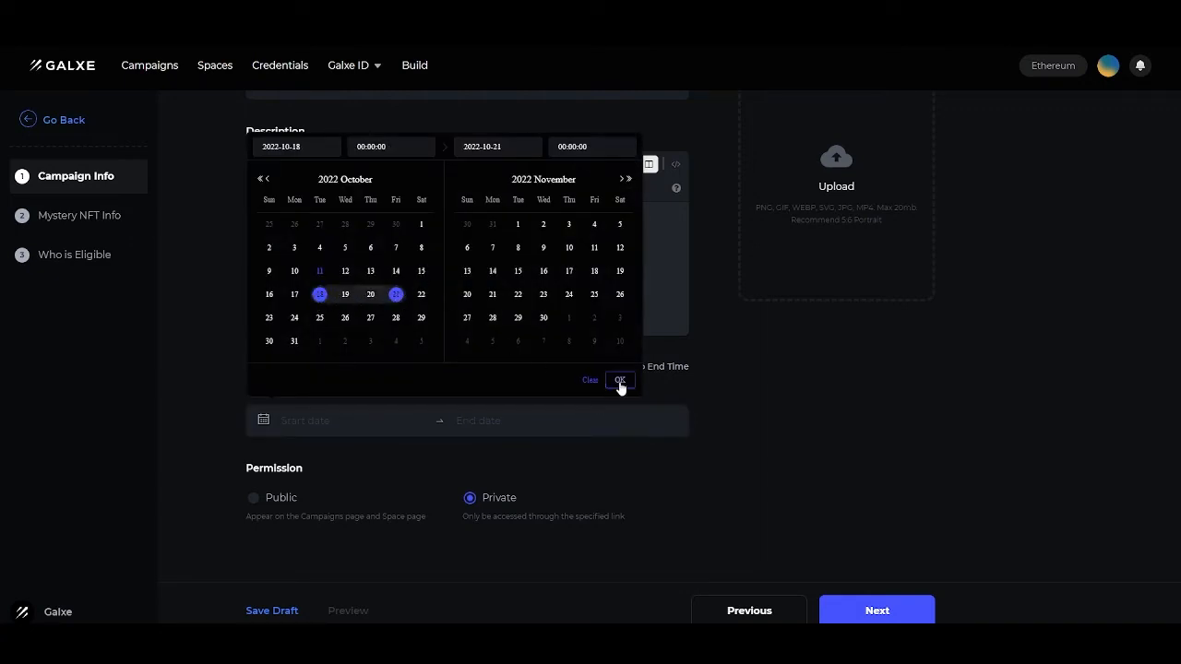
{"action": "left_click", "coordinate": [620, 380]}
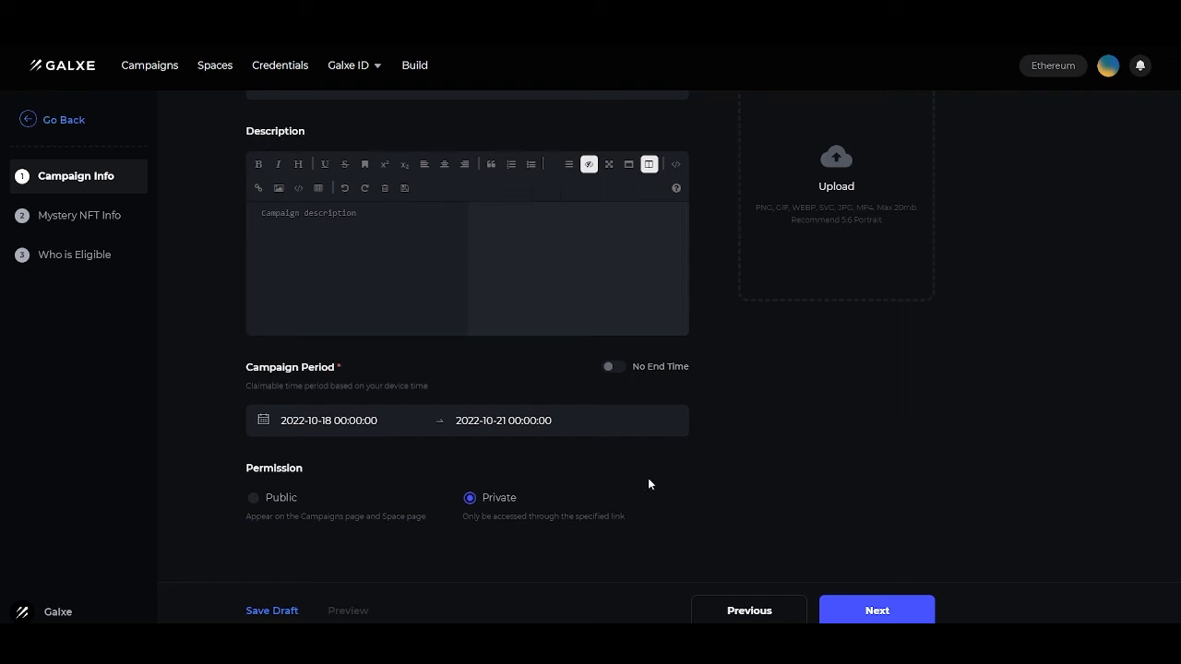
{"action": "mouse_move", "coordinate": [325, 411]}
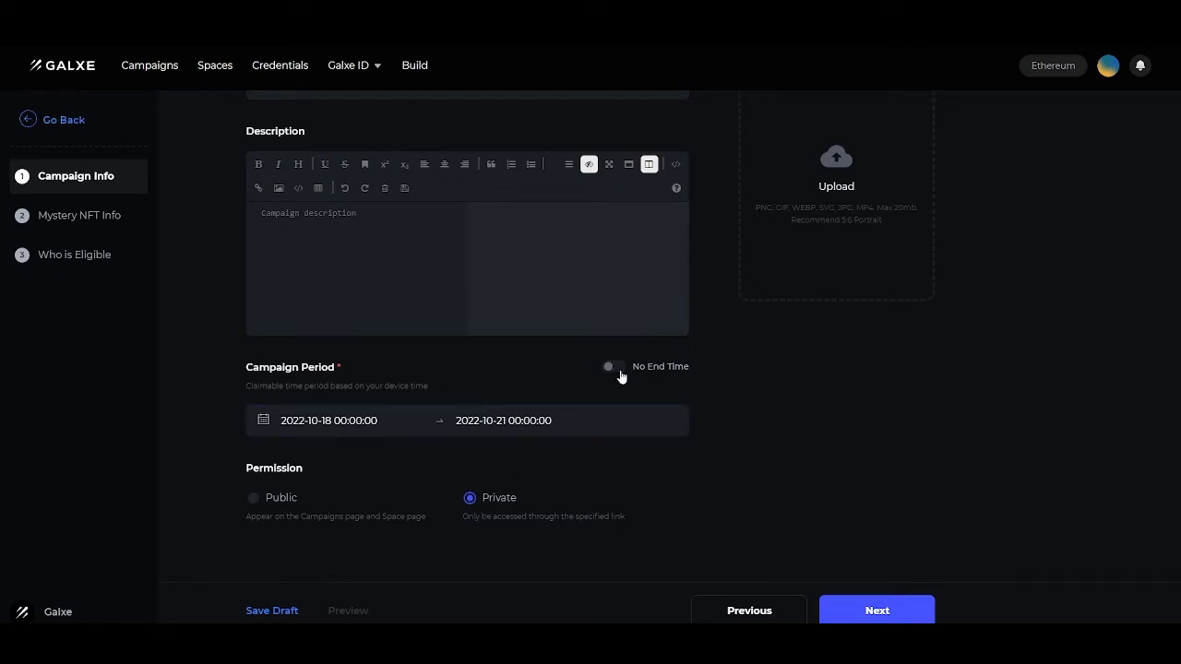
{"action": "left_click", "coordinate": [612, 365]}
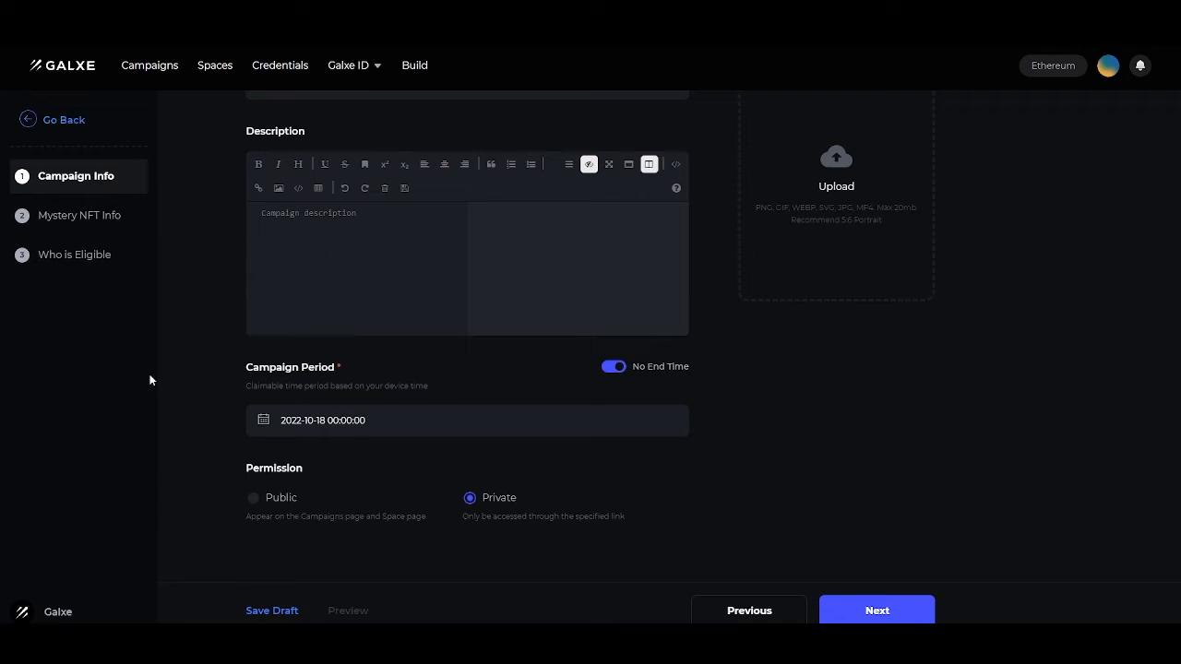
{"action": "mouse_move", "coordinate": [217, 473]}
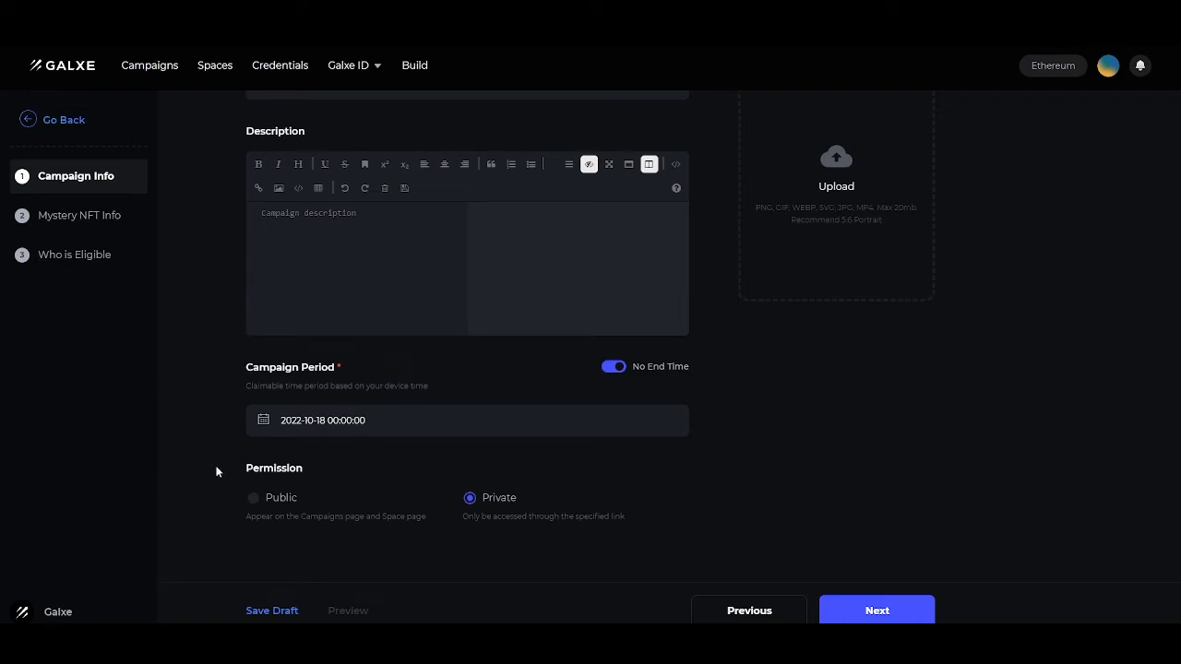
{"action": "mouse_move", "coordinate": [241, 498]}
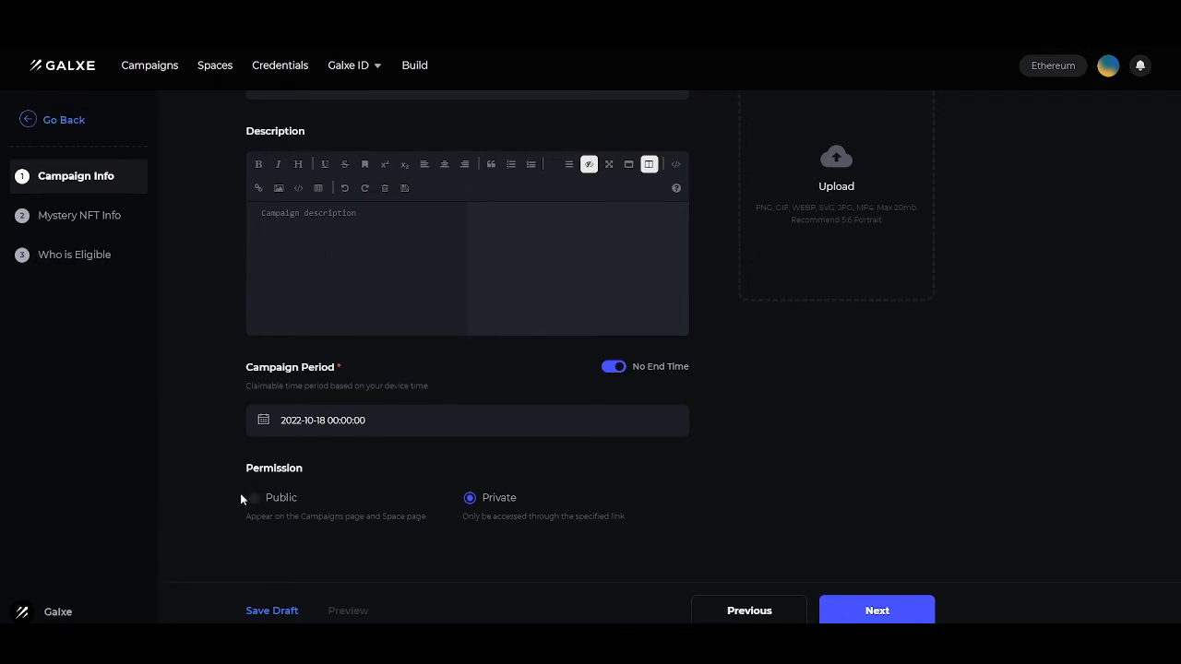
{"action": "left_click", "coordinate": [253, 498]}
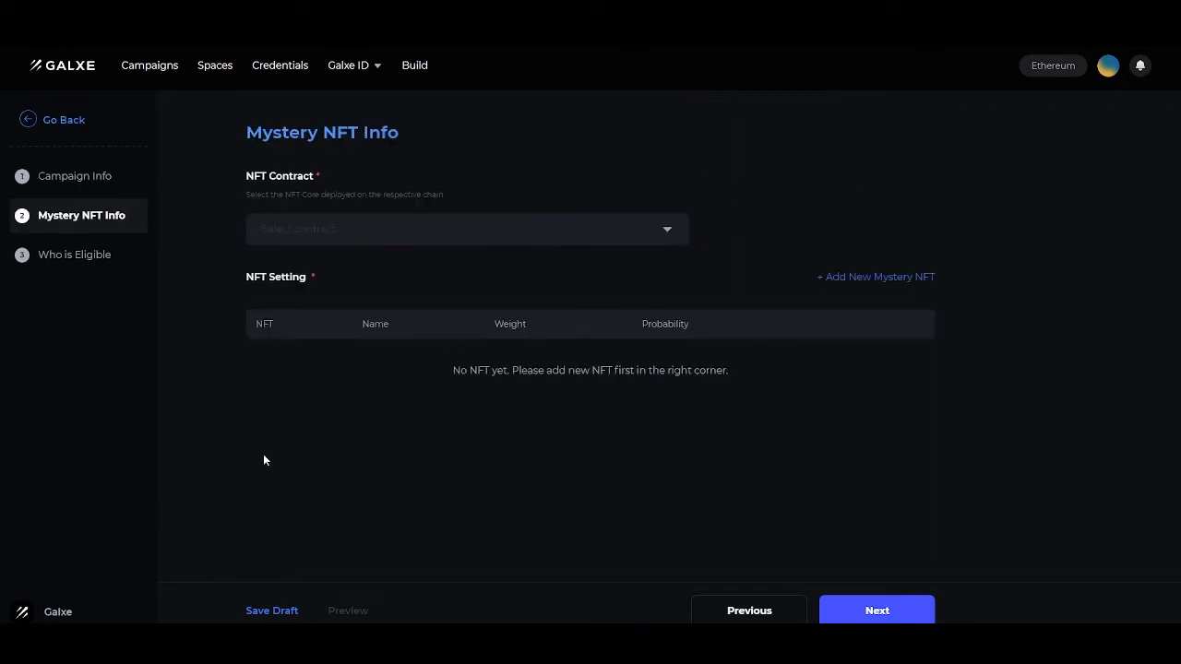
{"action": "mouse_move", "coordinate": [349, 439]}
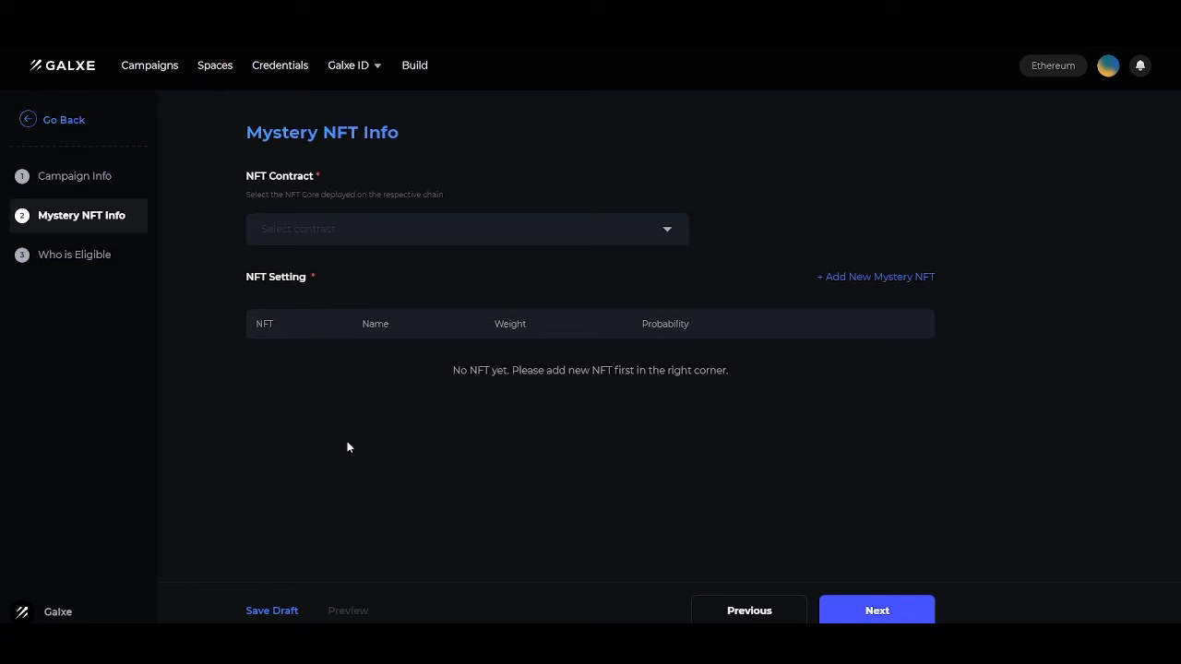
{"action": "mouse_move", "coordinate": [575, 306]}
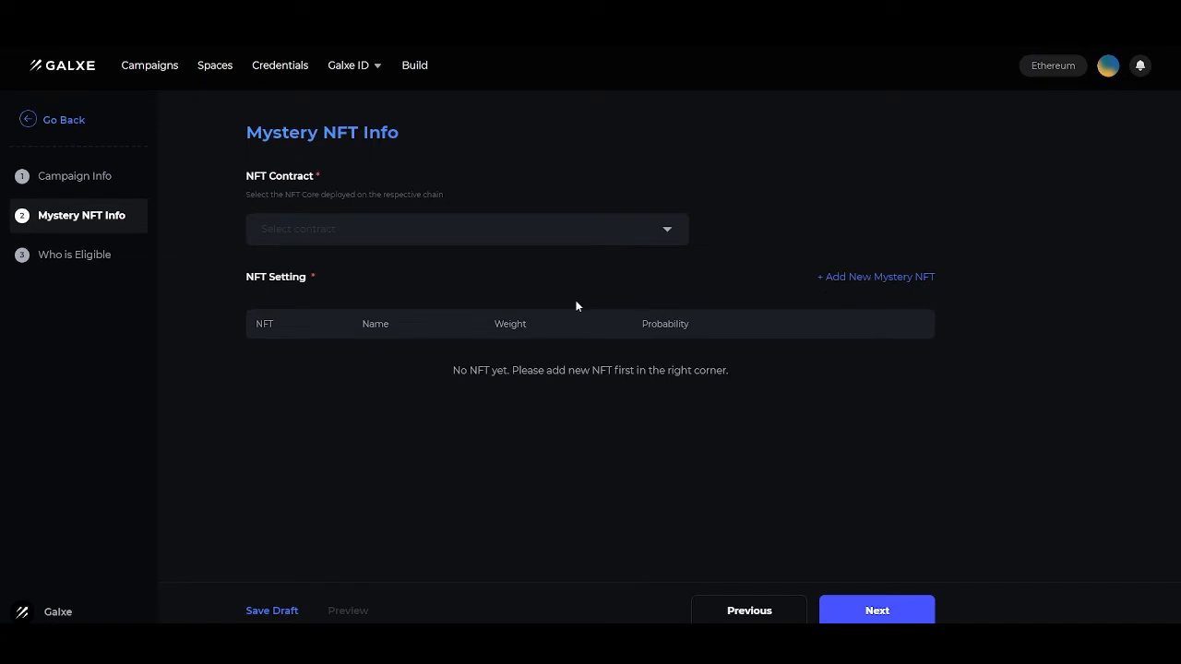
Select the Christmas NFT (Ethereum) contract for the mystery box
{"action": "left_click", "coordinate": [464, 229]}
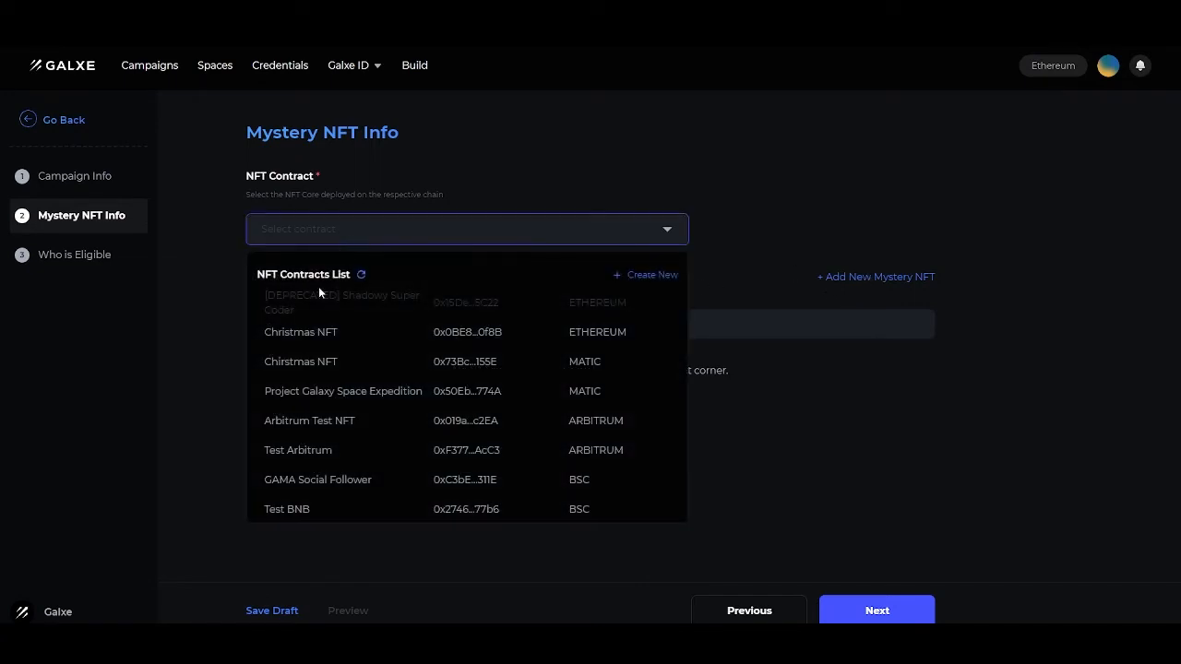
{"action": "left_click", "coordinate": [301, 332]}
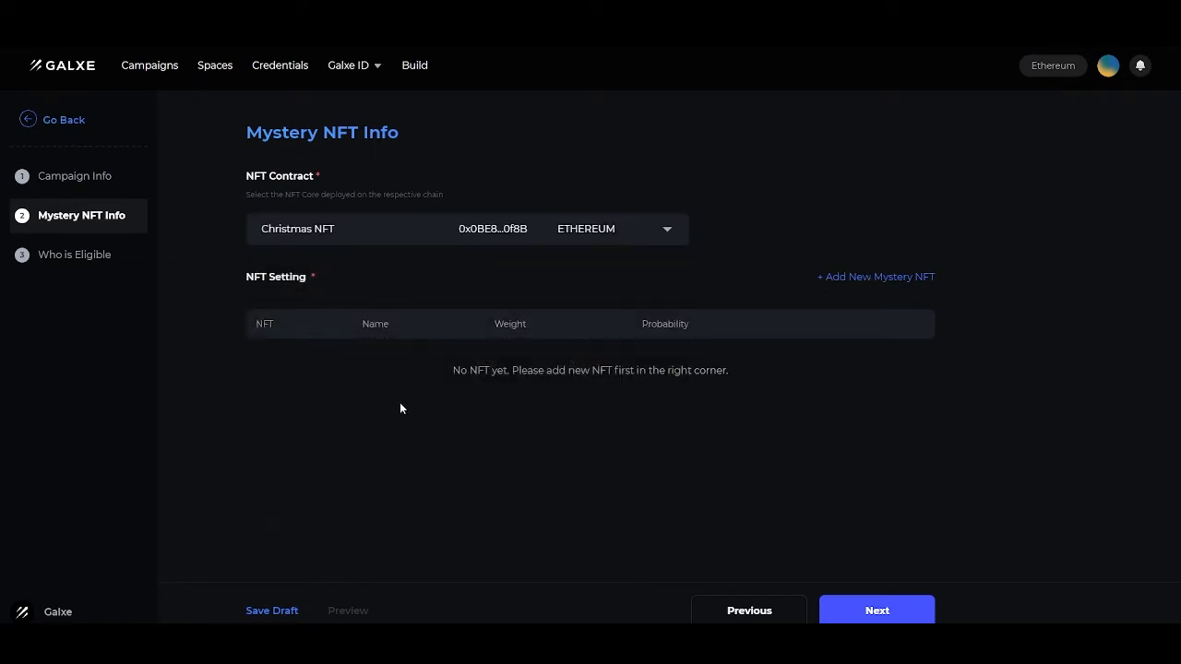
{"action": "mouse_move", "coordinate": [413, 299]}
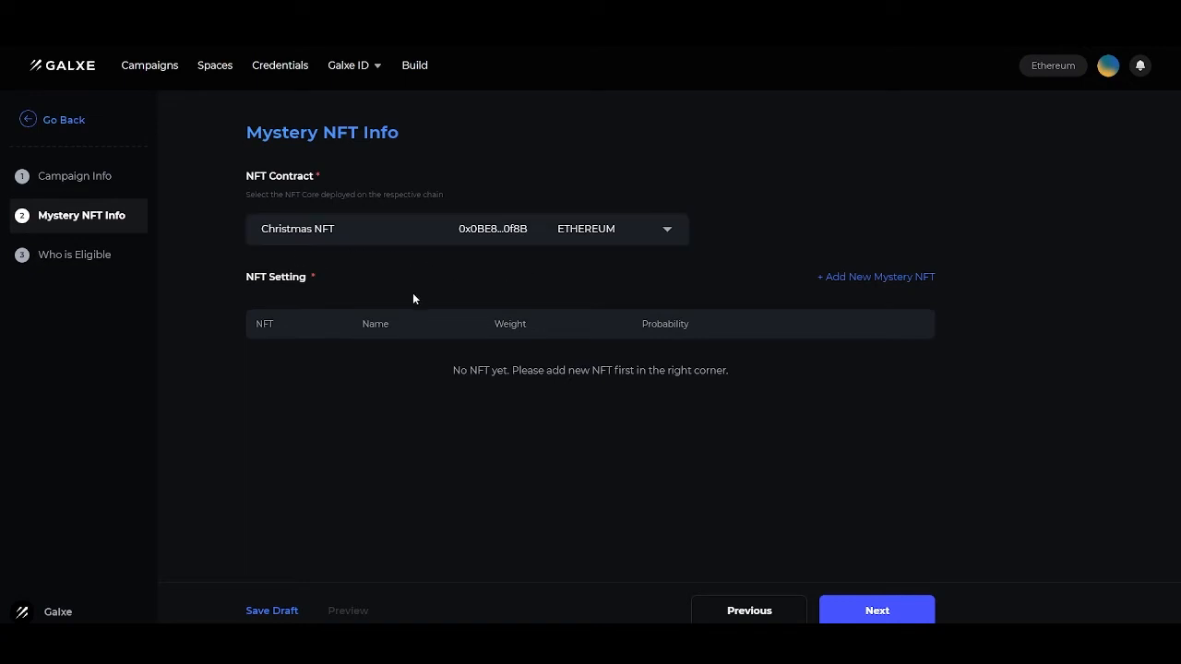
{"action": "mouse_move", "coordinate": [425, 250]}
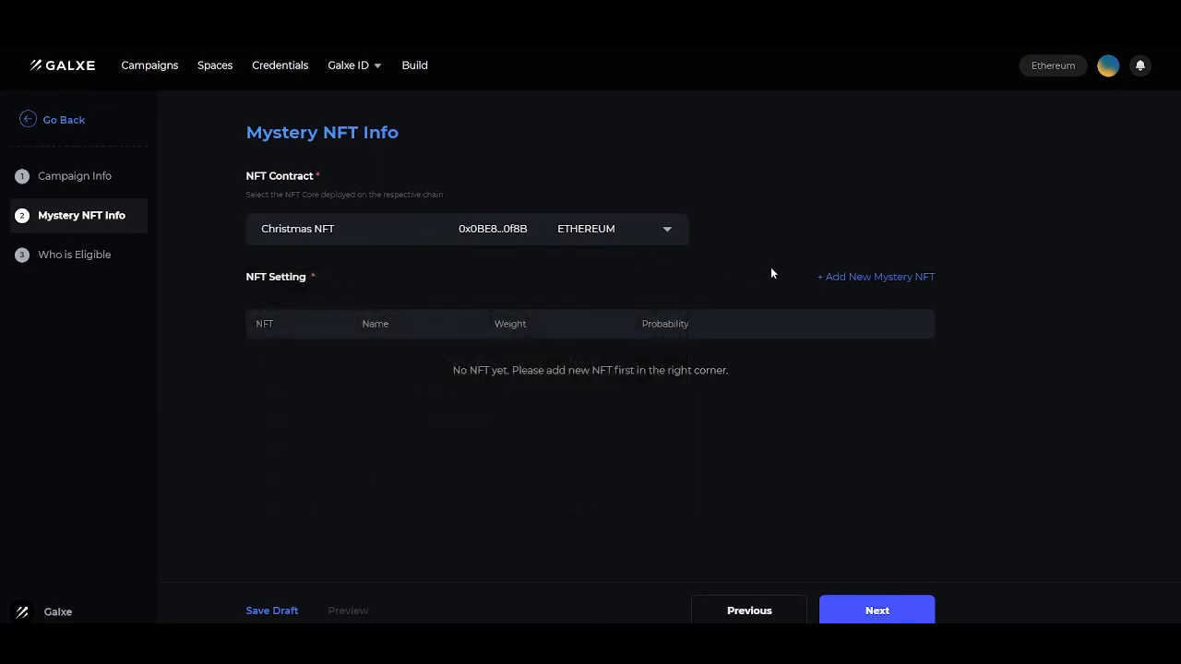
Add mystery NFT 'mystery 1' with the road photo and attribute silly = fun
{"action": "left_click", "coordinate": [875, 277]}
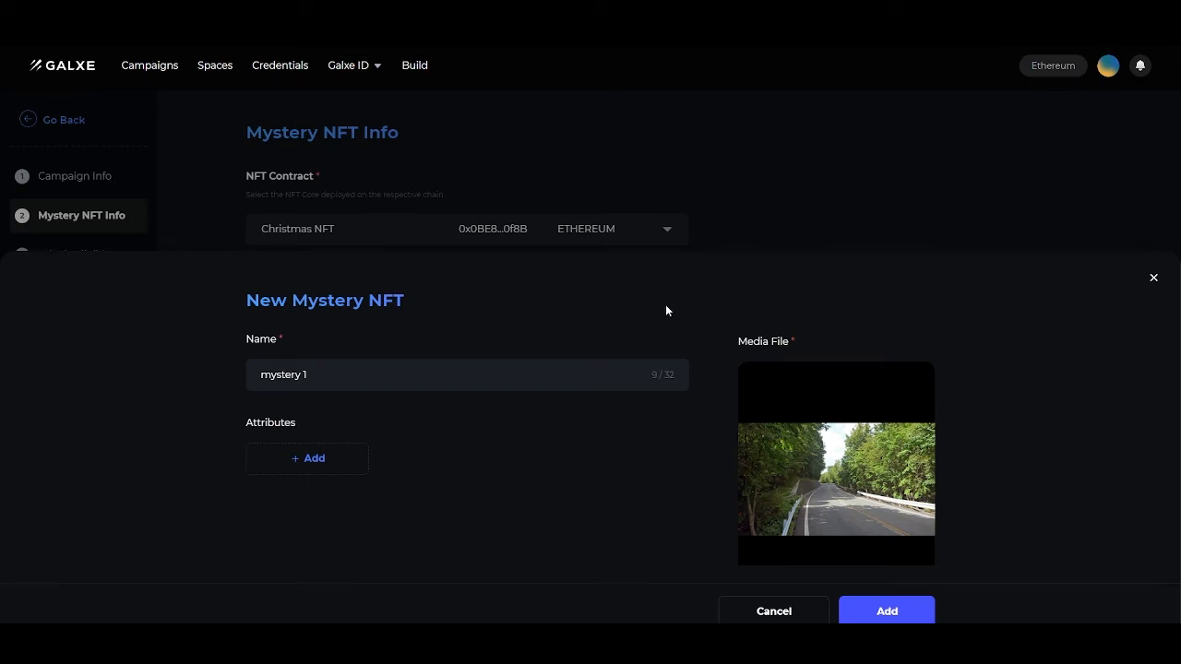
{"action": "mouse_move", "coordinate": [817, 489]}
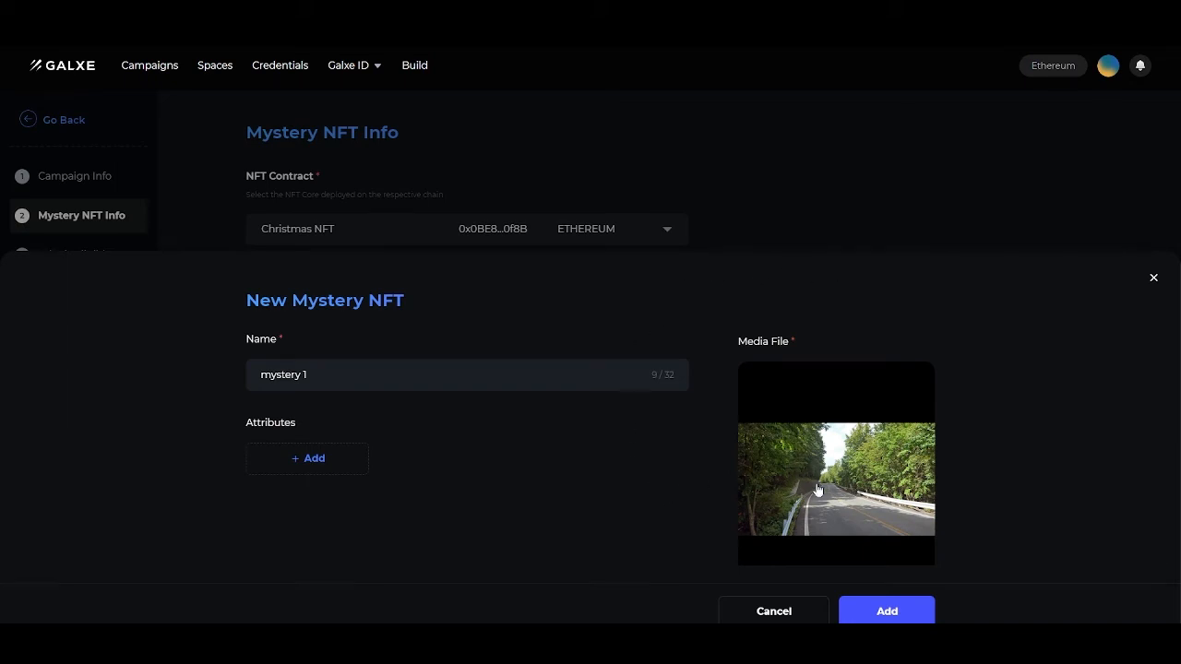
{"action": "mouse_move", "coordinate": [513, 480]}
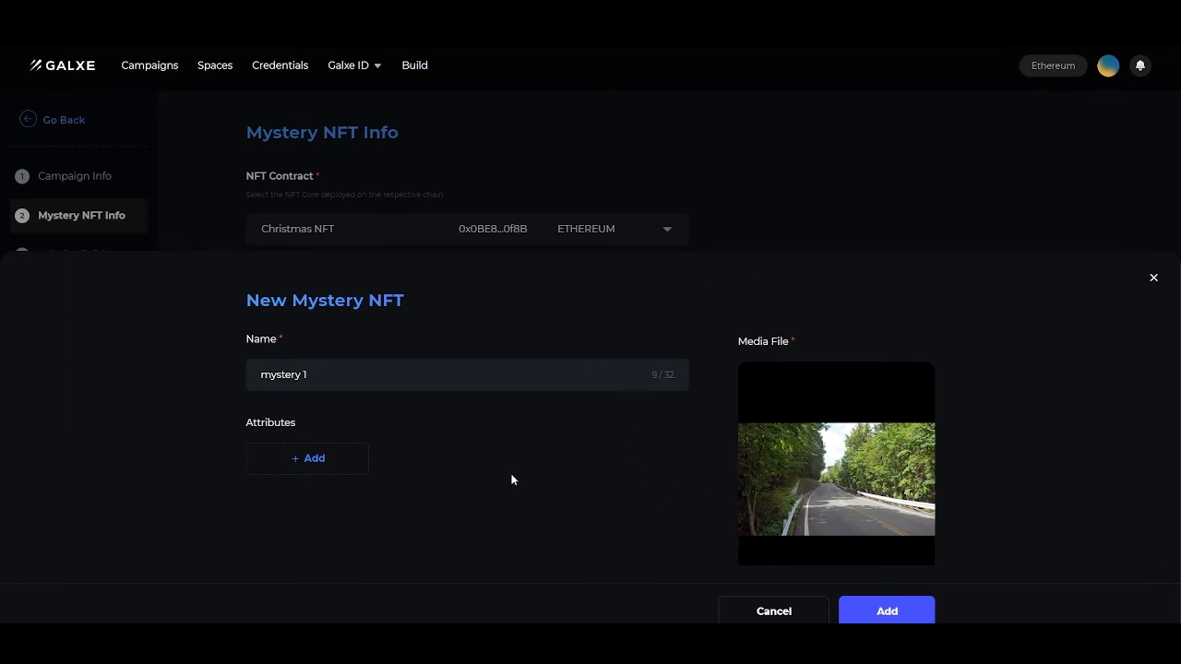
{"action": "left_click", "coordinate": [306, 457]}
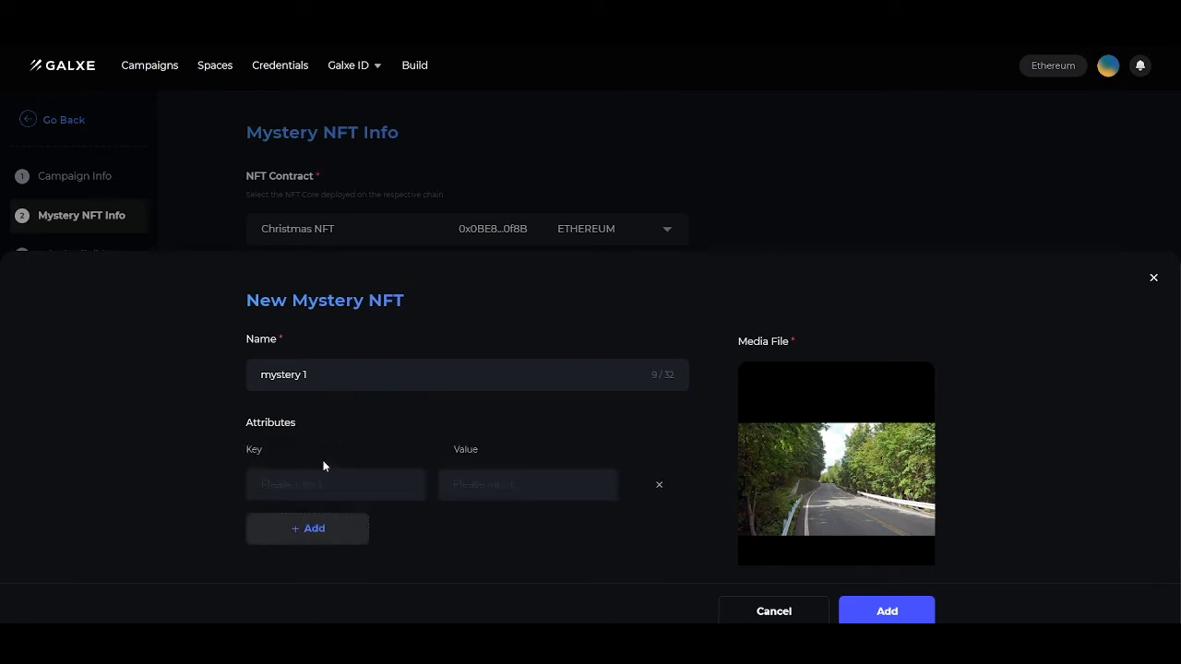
{"action": "type", "text": "si"}
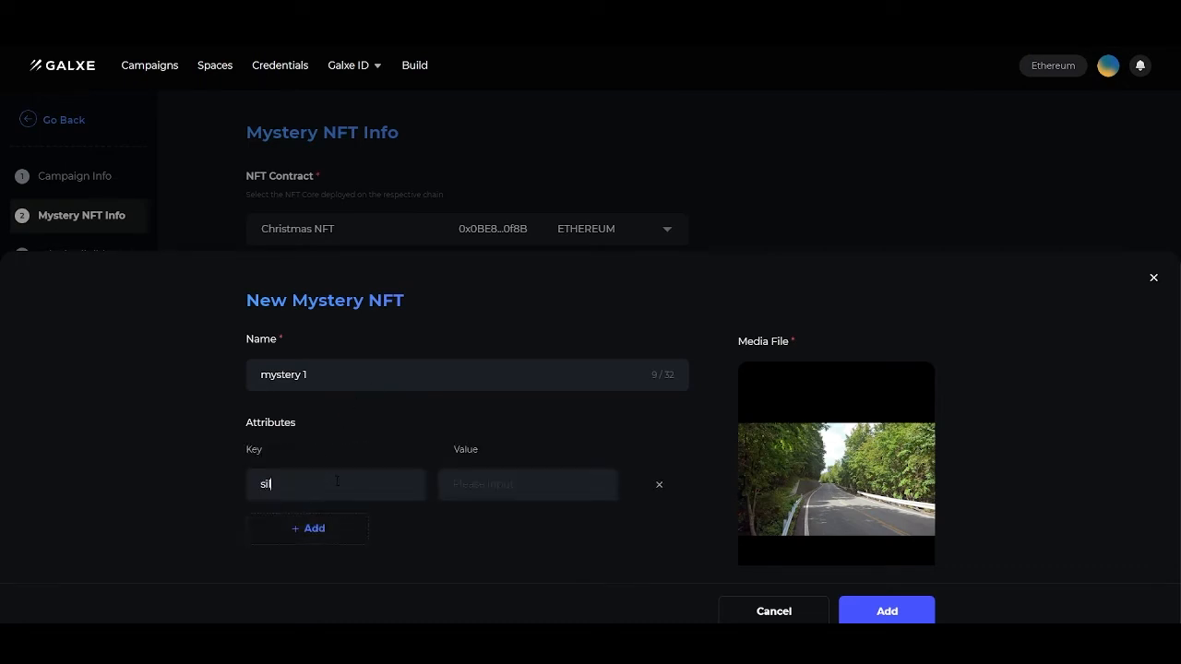
{"action": "type", "text": "ly"}
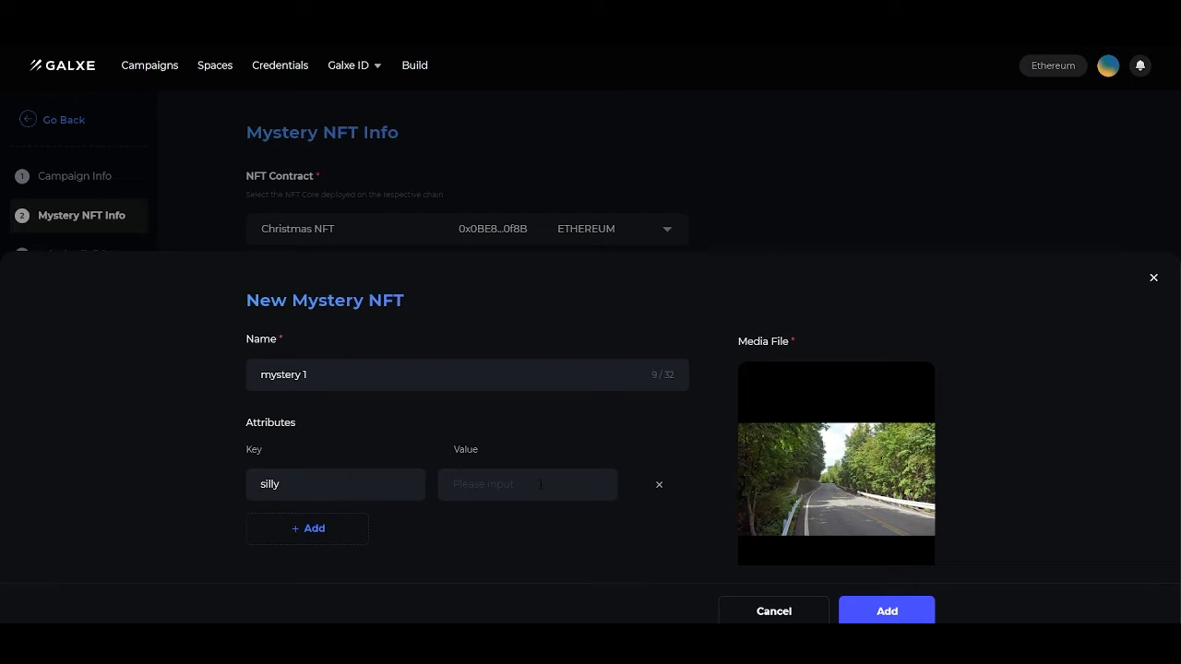
{"action": "type", "text": "fun"}
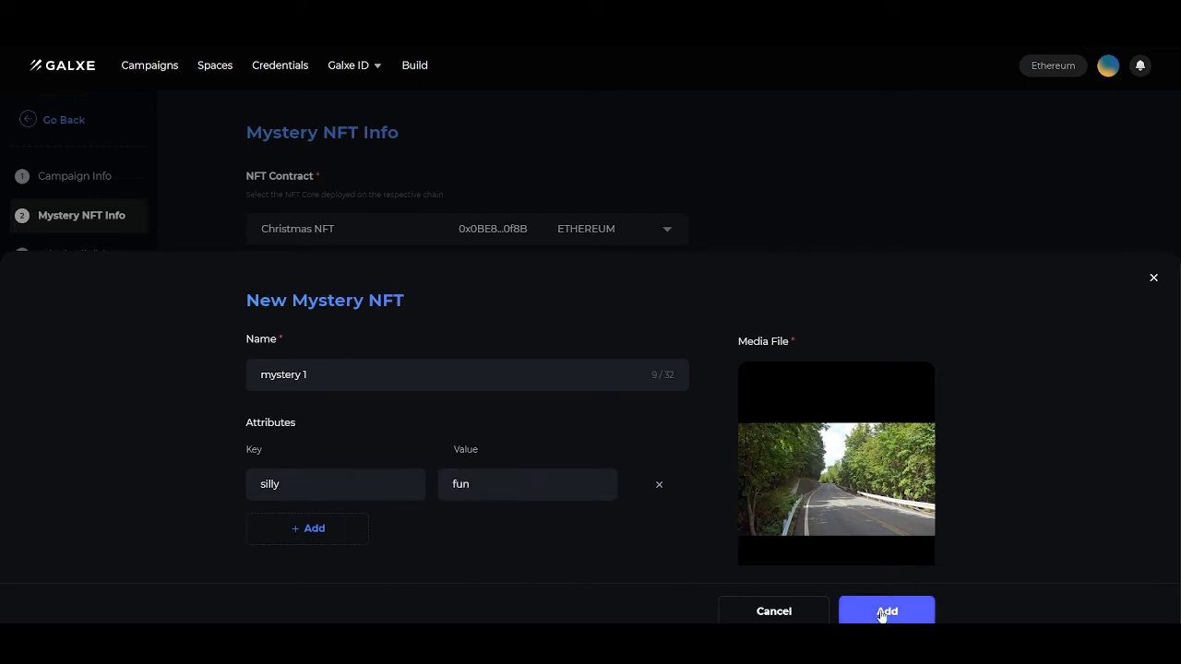
{"action": "left_click", "coordinate": [886, 610]}
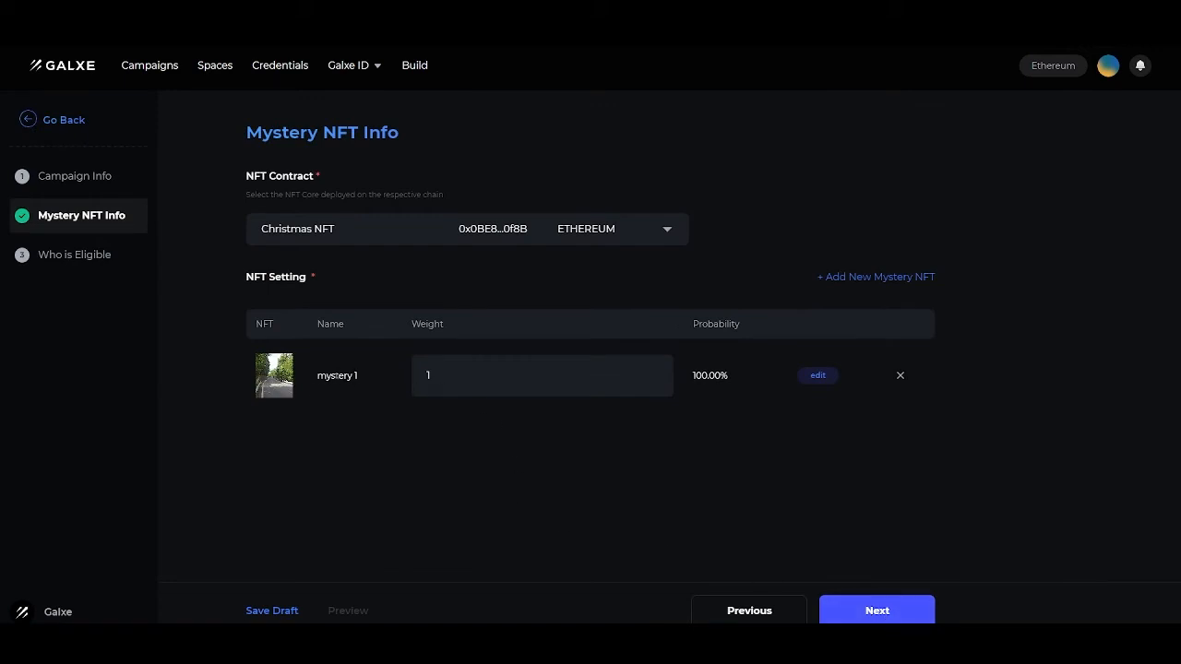
{"action": "mouse_move", "coordinate": [258, 341]}
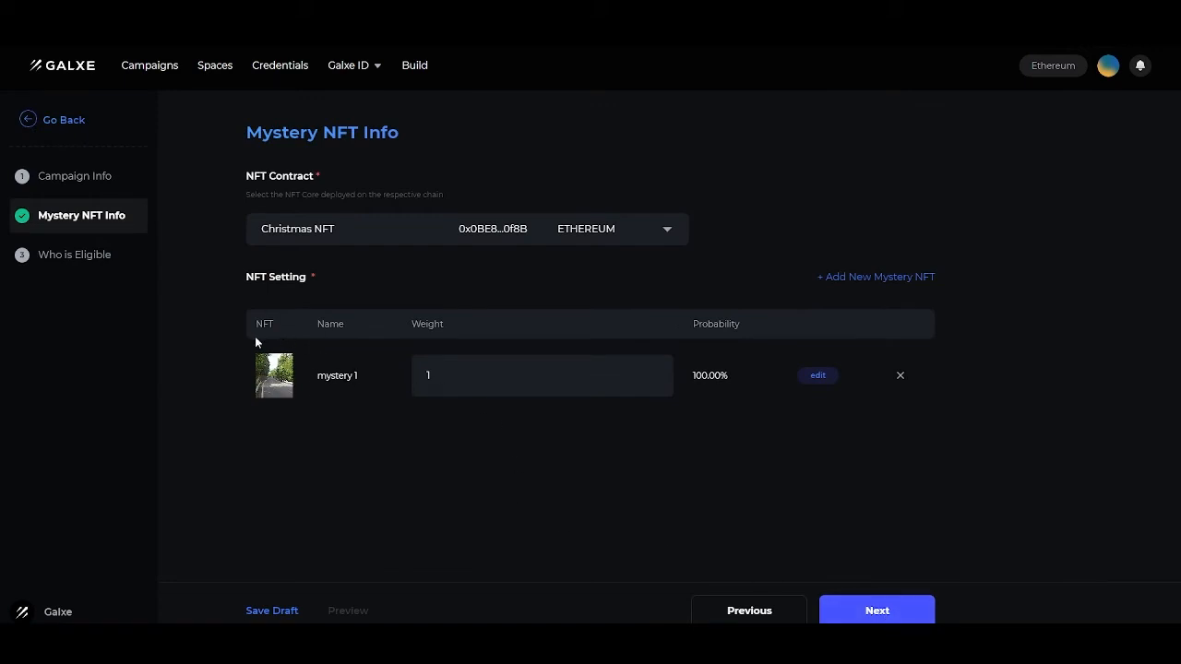
{"action": "mouse_move", "coordinate": [723, 347]}
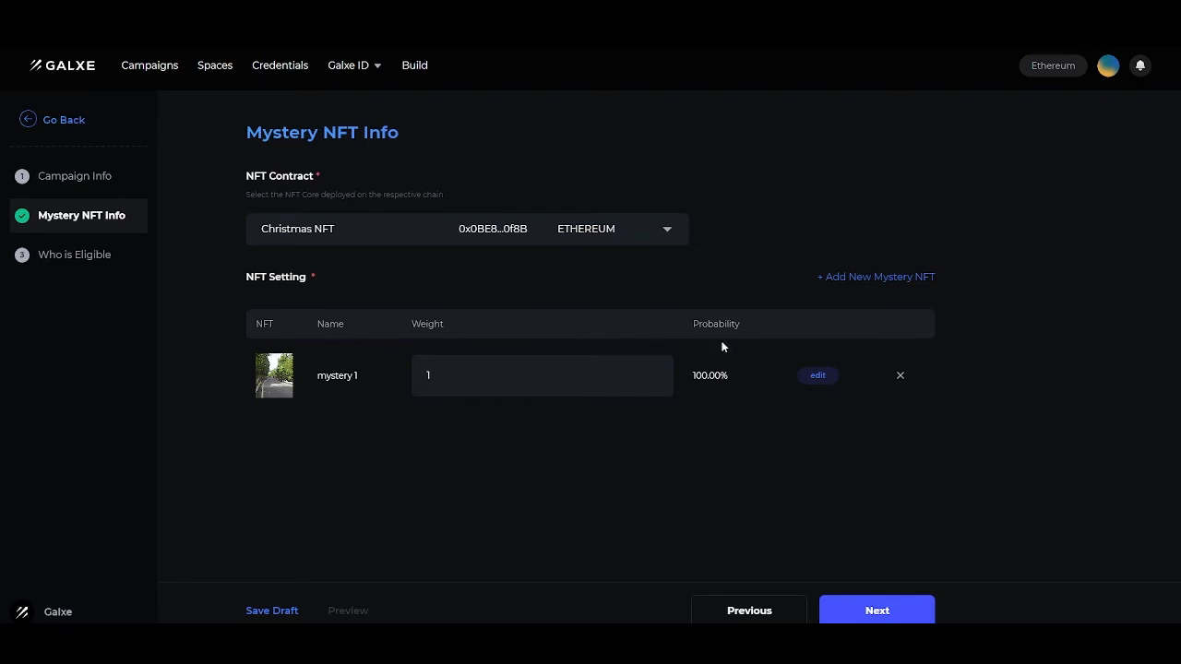
Add a second mystery NFT 'mystery 2' with the heart image at weight 1
{"action": "left_click", "coordinate": [874, 277]}
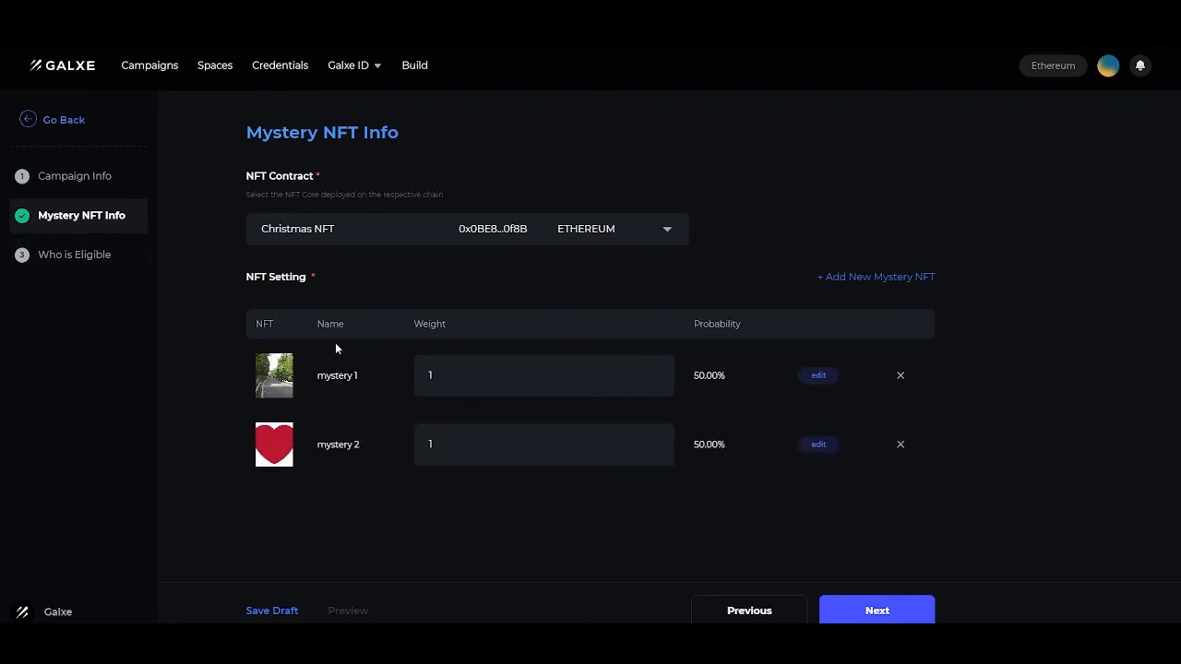
{"action": "mouse_move", "coordinate": [350, 288]}
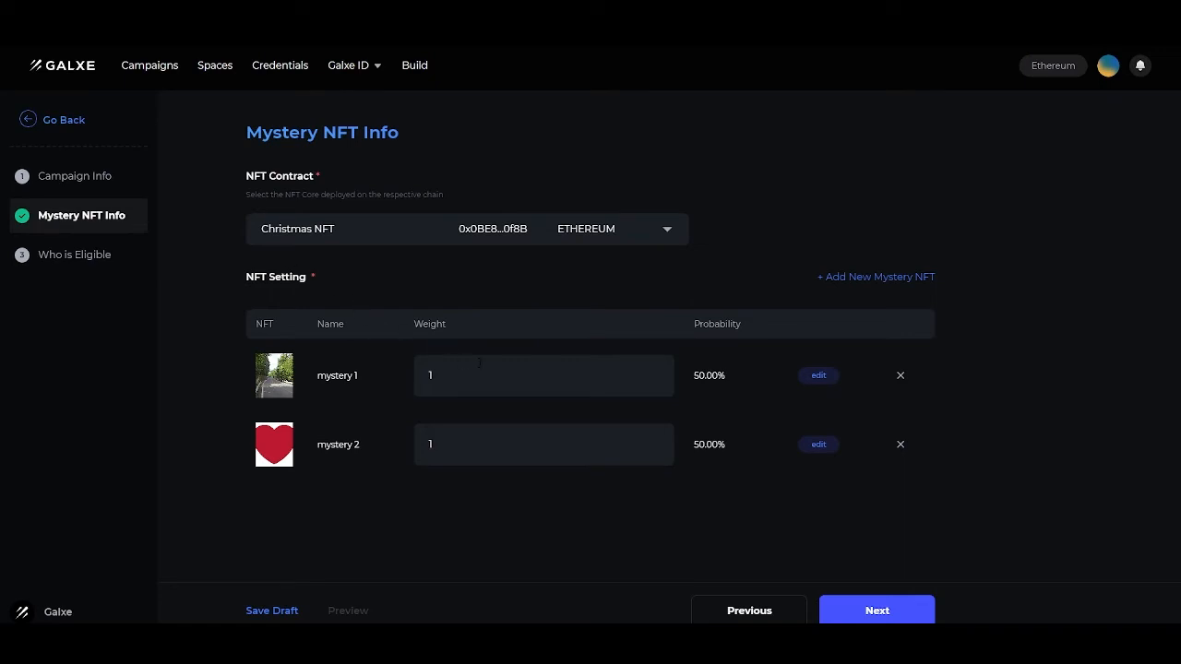
{"action": "mouse_move", "coordinate": [427, 411]}
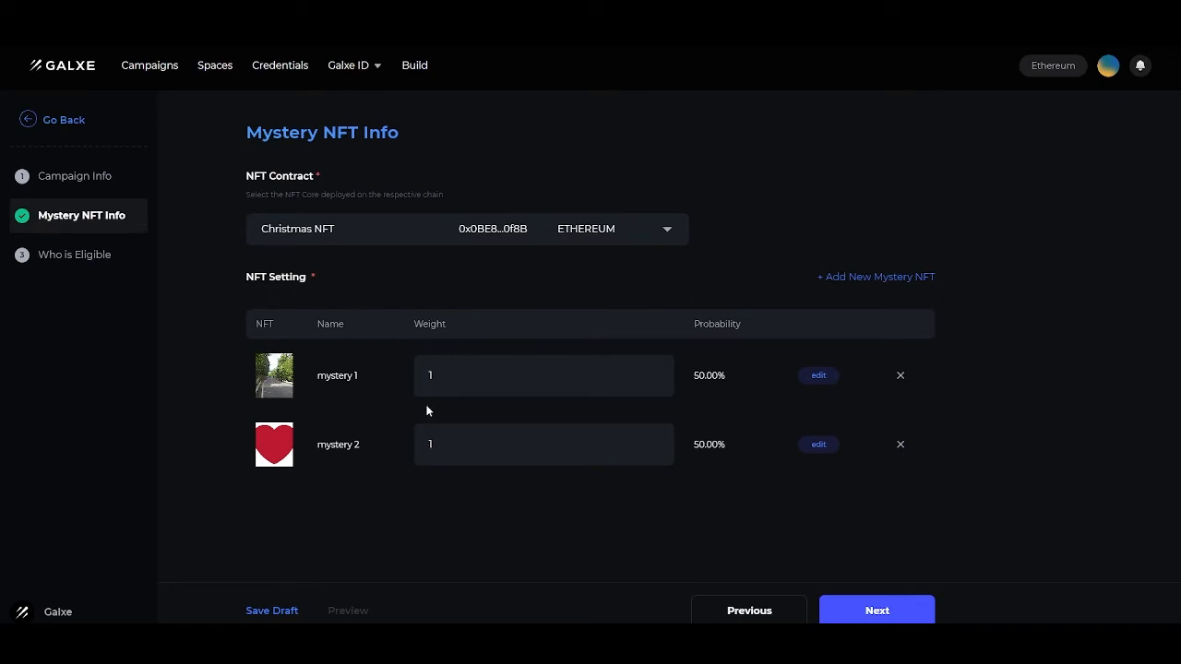
{"action": "mouse_move", "coordinate": [533, 408]}
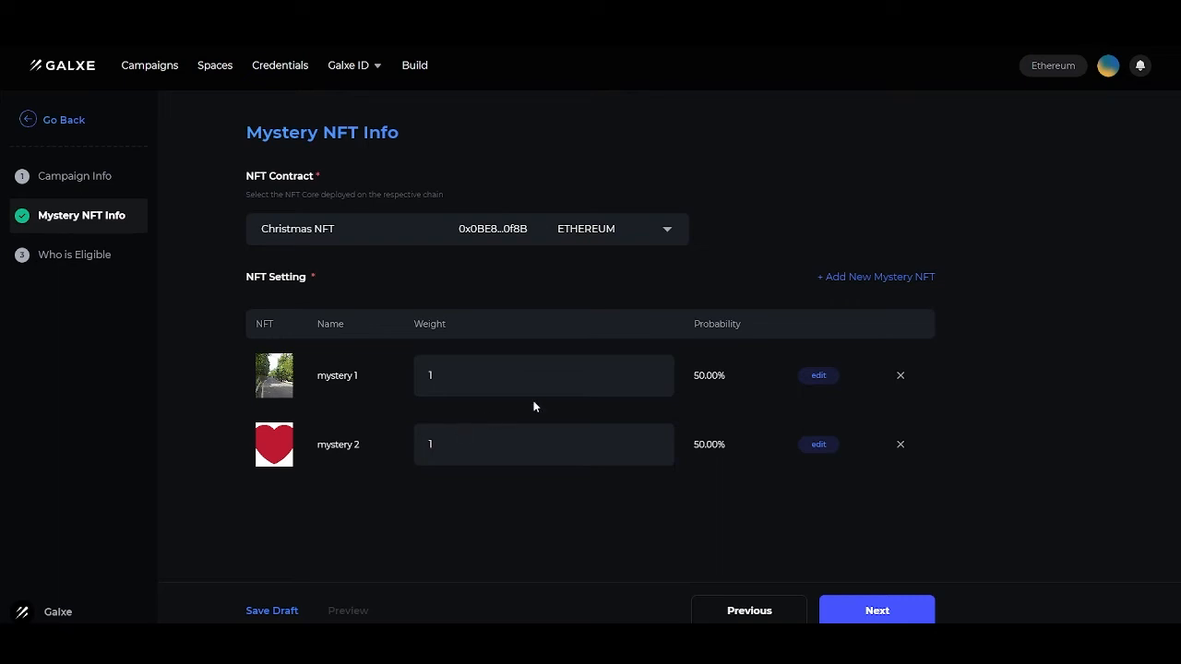
Set mystery 1's weight to 10, giving 90.91% / 9.09% odds
{"action": "left_click", "coordinate": [542, 375]}
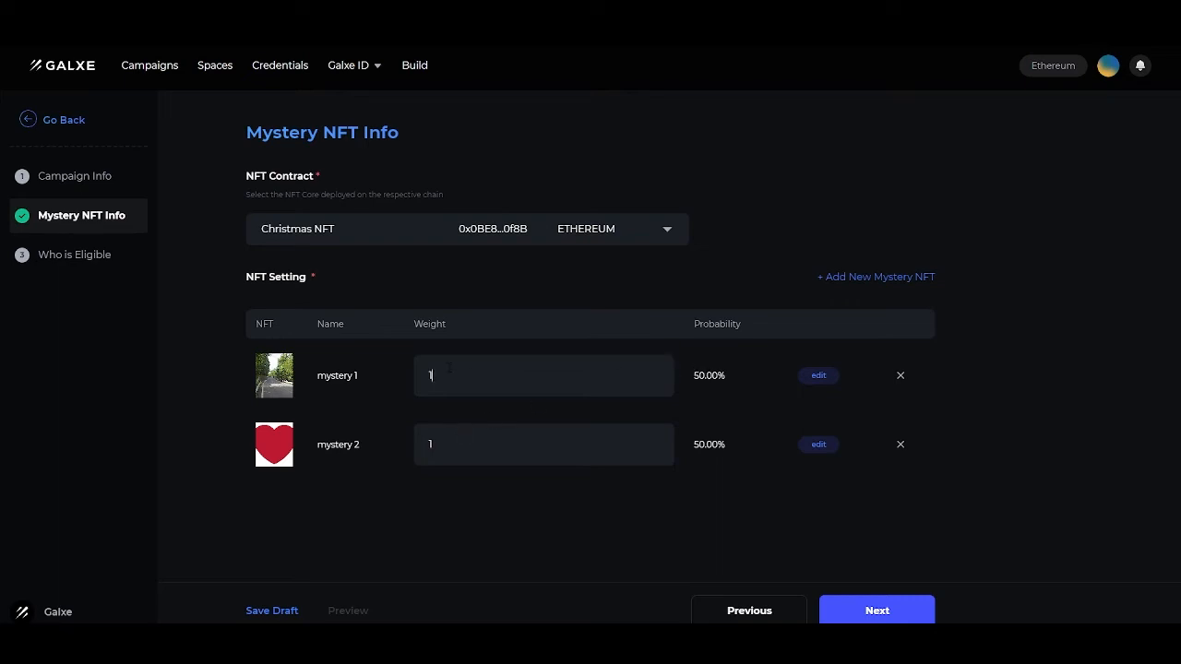
{"action": "type", "text": "0"}
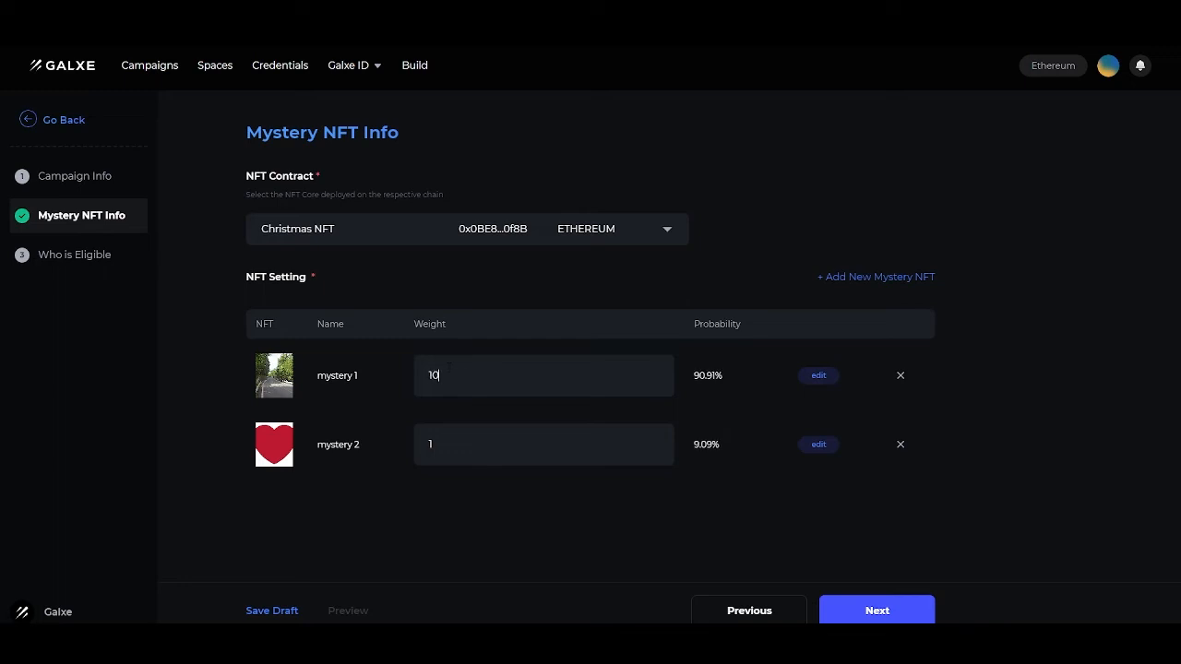
{"action": "mouse_move", "coordinate": [671, 358]}
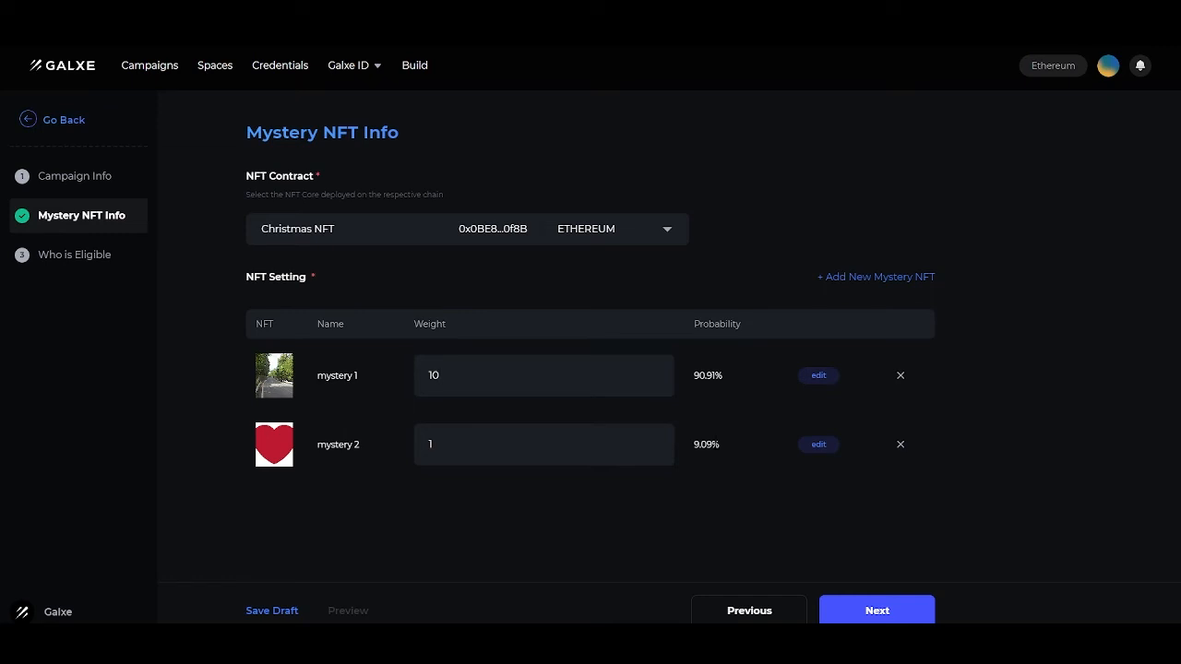
{"action": "mouse_move", "coordinate": [343, 397]}
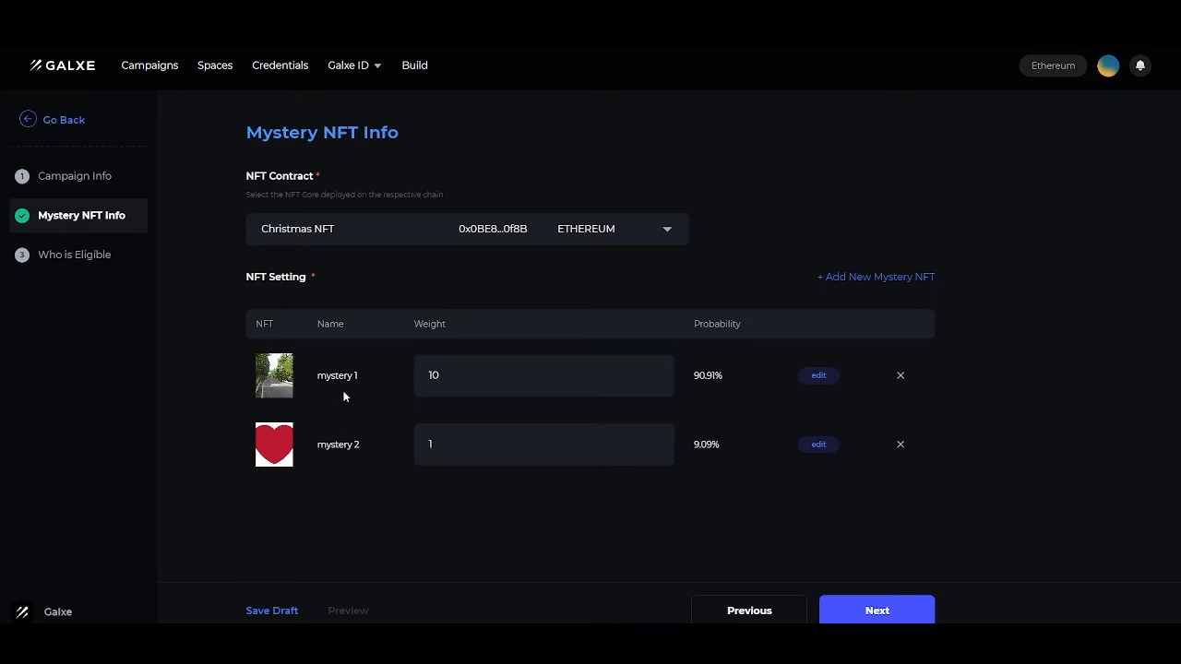
{"action": "left_click", "coordinate": [543, 375]}
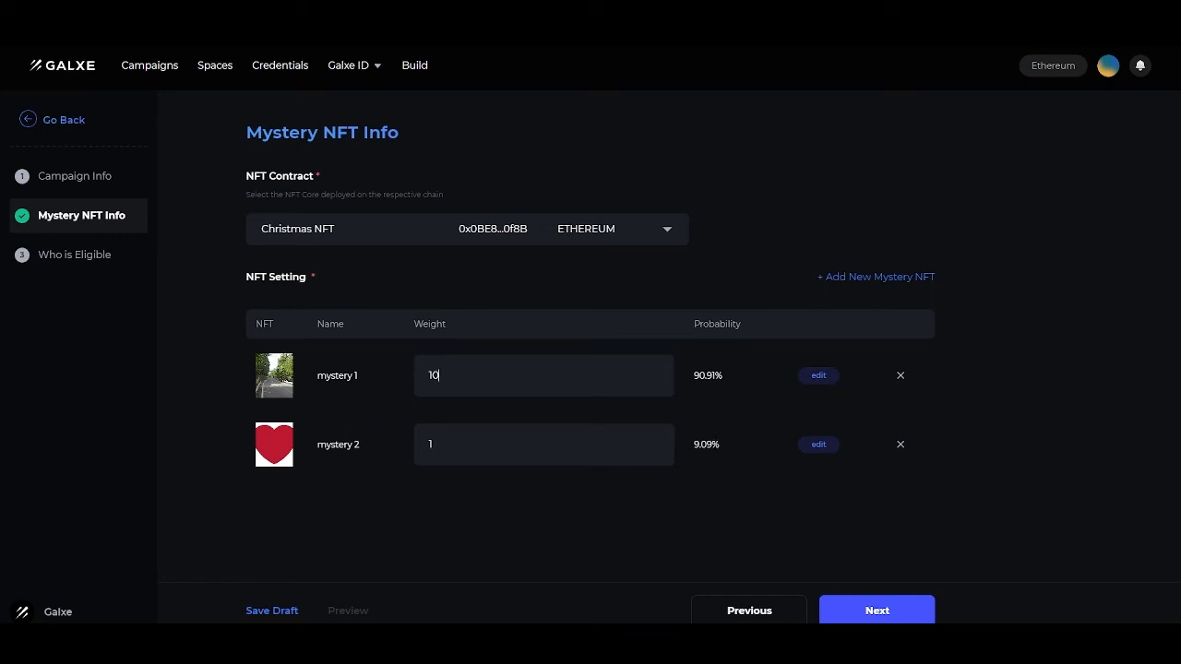
{"action": "mouse_move", "coordinate": [380, 450]}
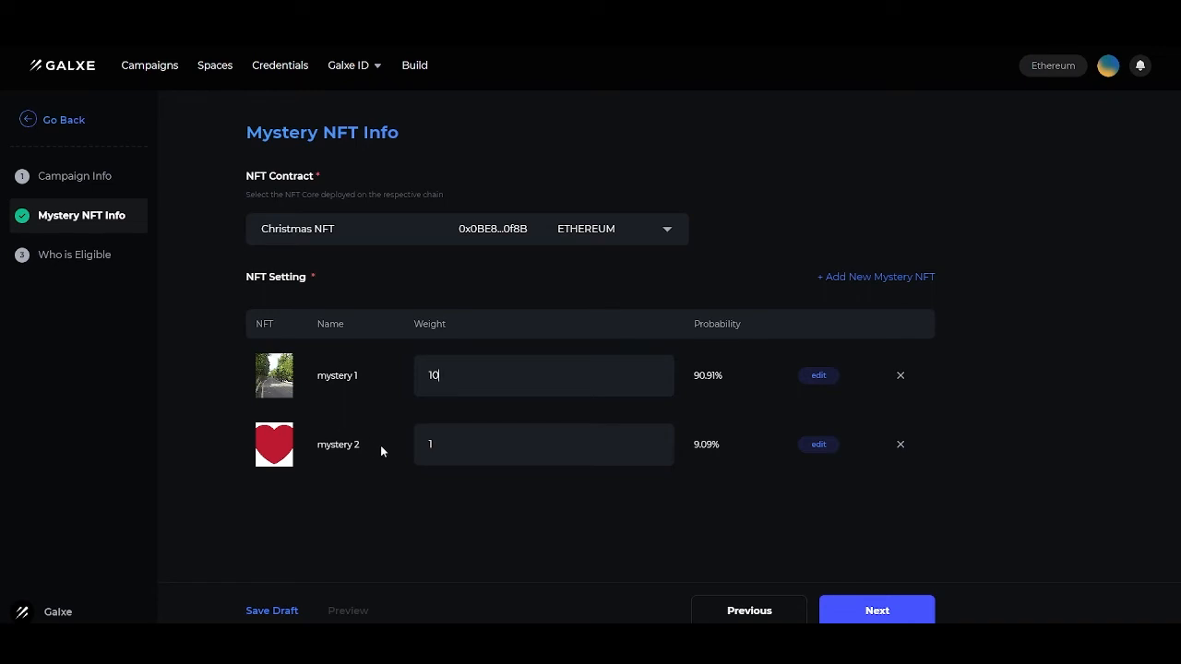
{"action": "mouse_move", "coordinate": [817, 444]}
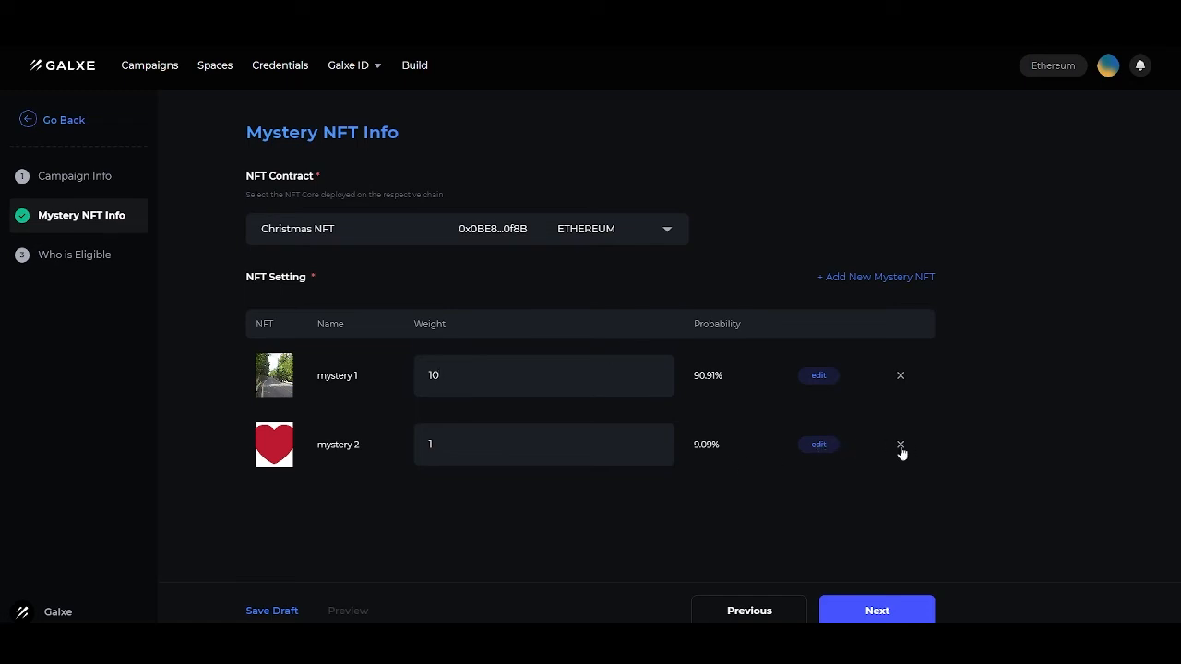
On the Who is Eligible step, switch on Open to All and enter minting cap 10
{"action": "left_click", "coordinate": [875, 608]}
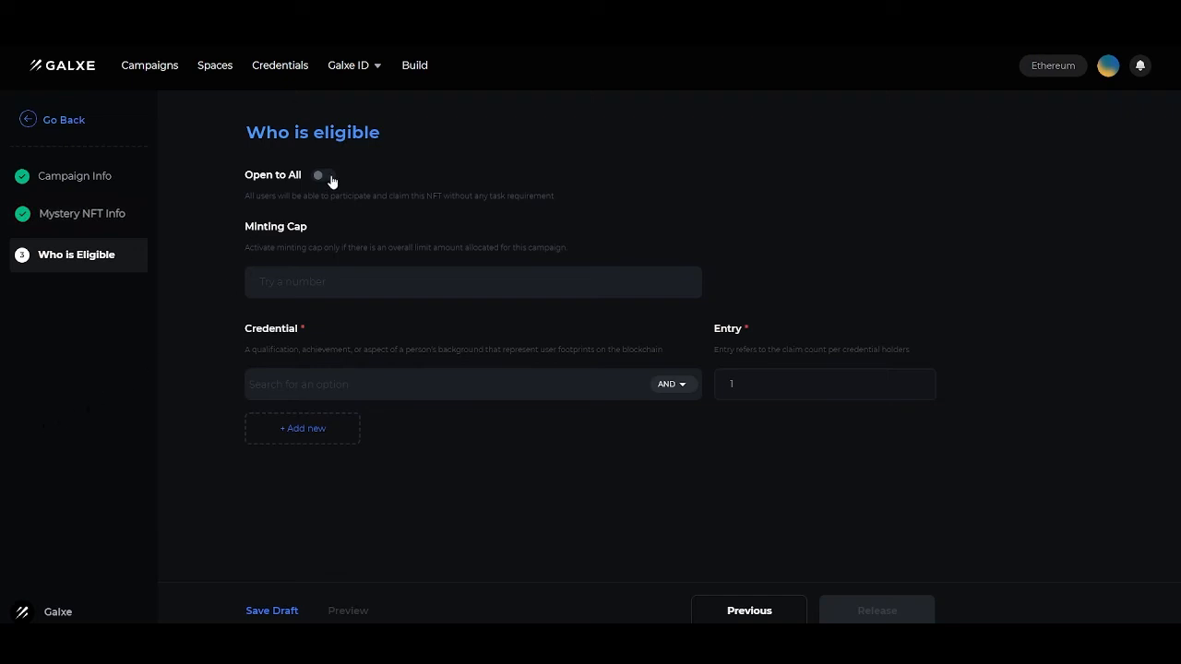
{"action": "left_click", "coordinate": [322, 173]}
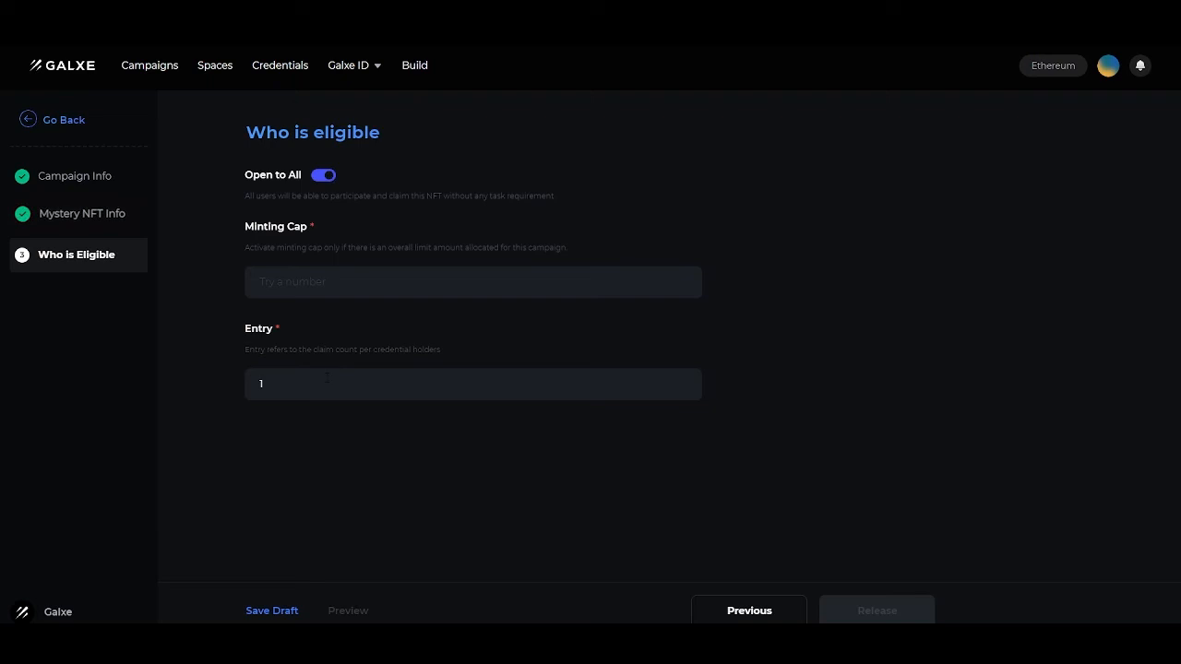
{"action": "mouse_move", "coordinate": [219, 395]}
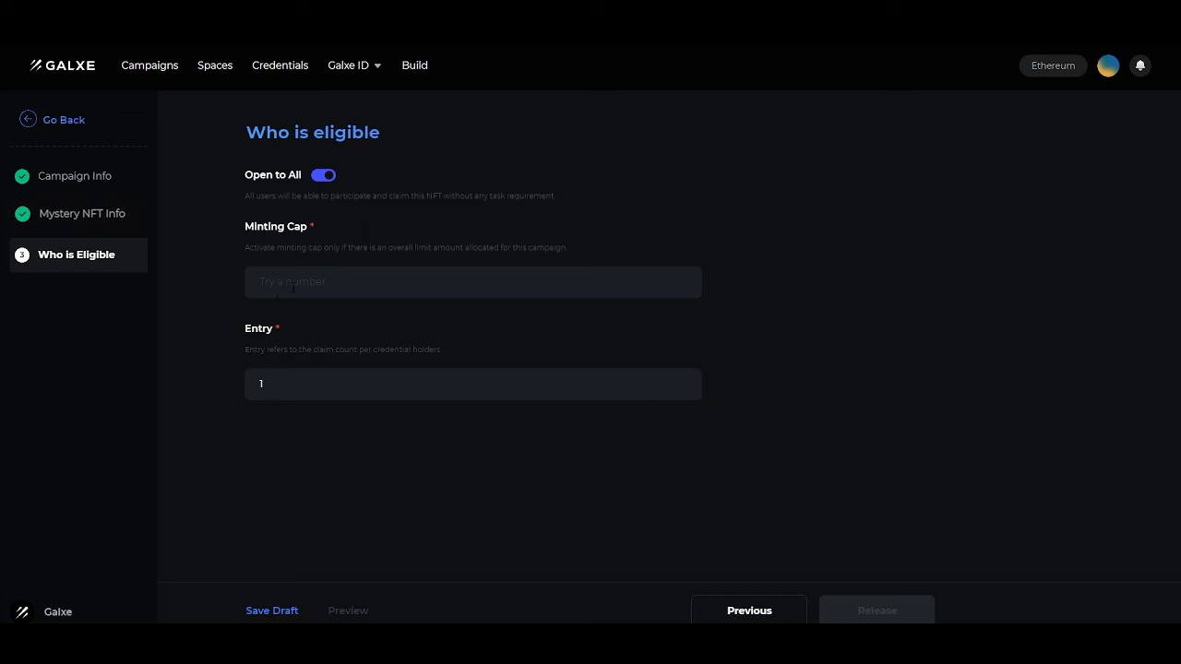
{"action": "type", "text": "10"}
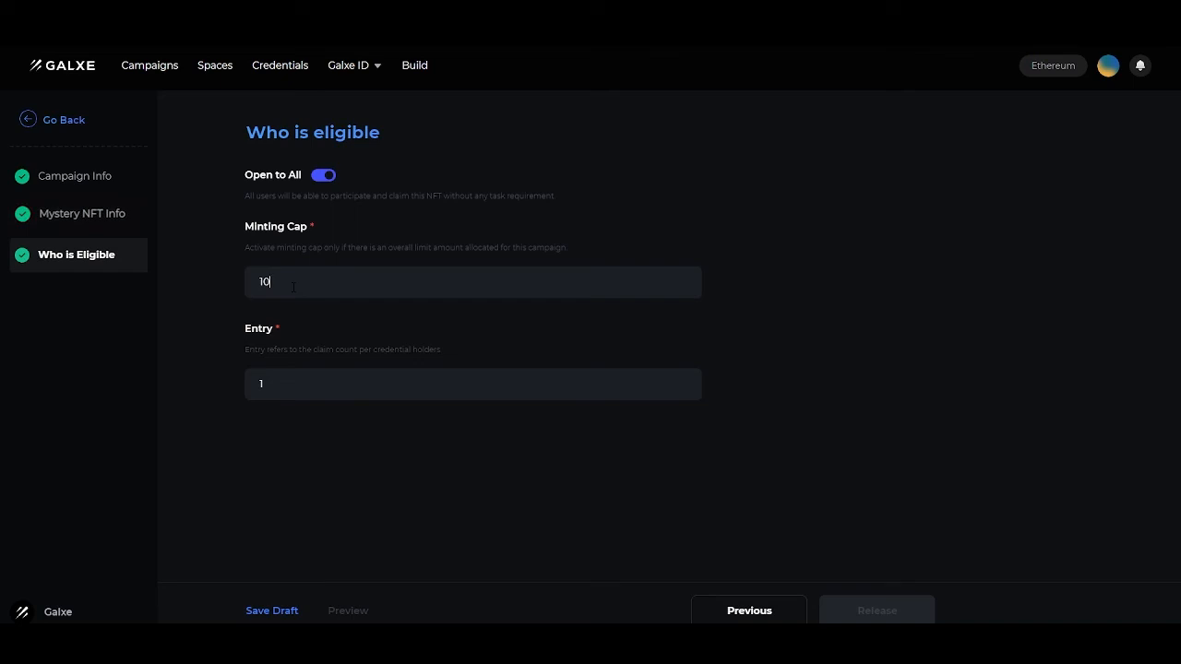
Switch off Open to All and require the Meson-Hyper Race 1 and STARTJPN ALL STARS x SWAGGA AMA credentials
{"action": "left_click", "coordinate": [323, 173]}
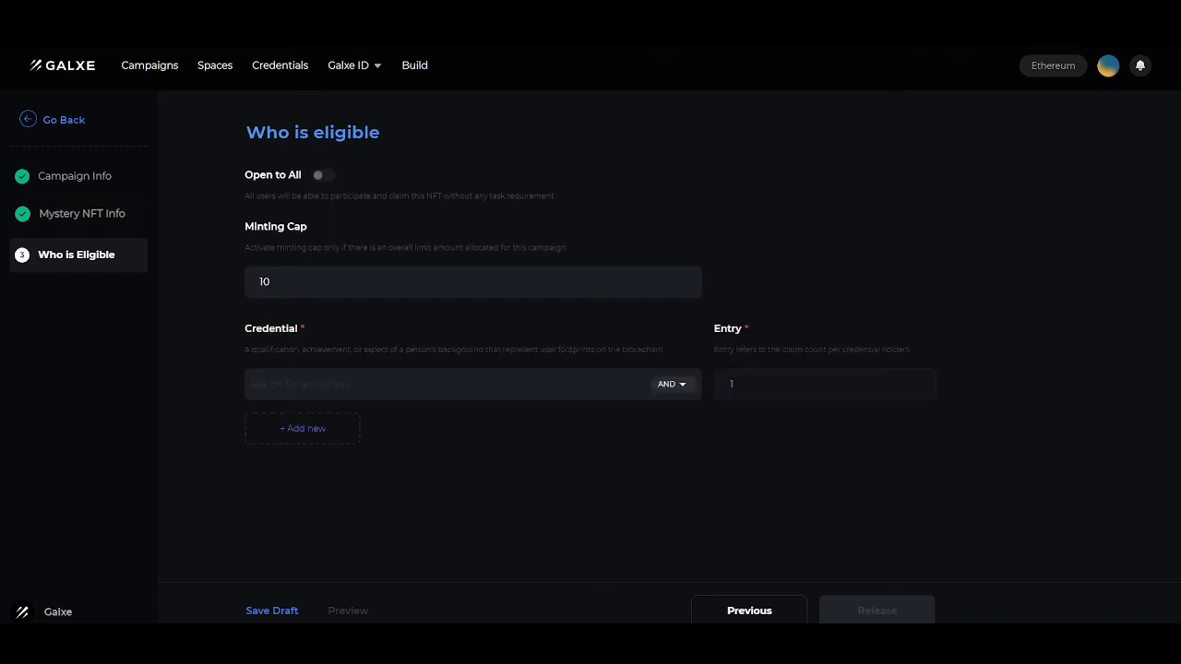
{"action": "mouse_move", "coordinate": [96, 346]}
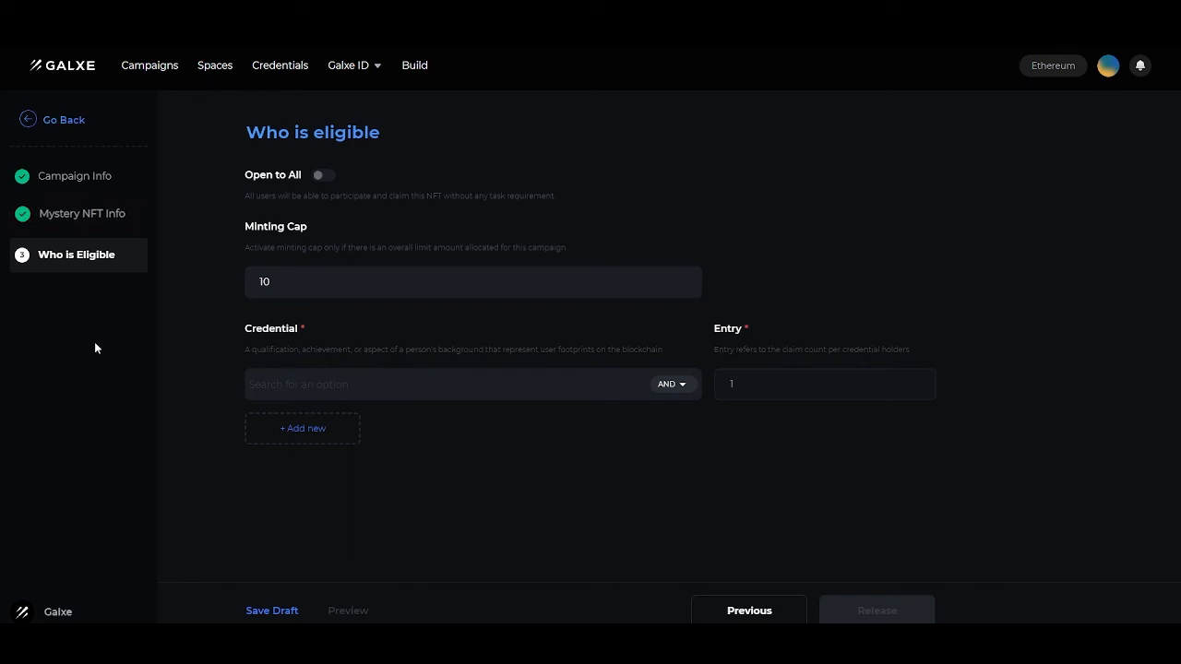
{"action": "left_click", "coordinate": [452, 383]}
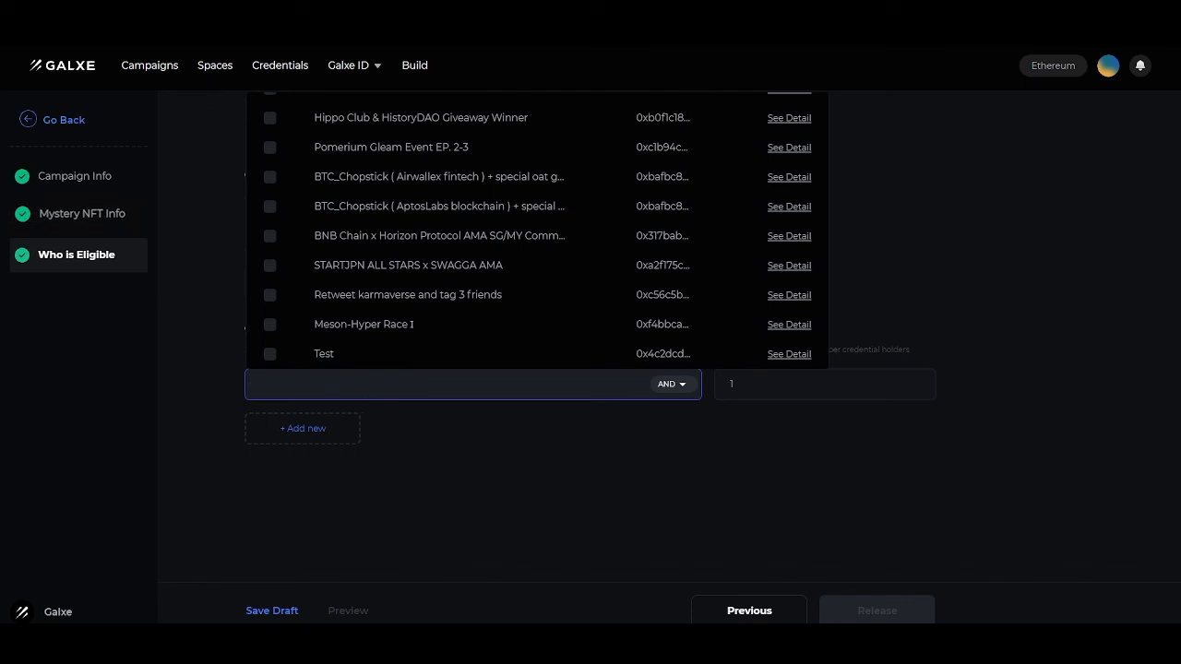
{"action": "left_click", "coordinate": [363, 324]}
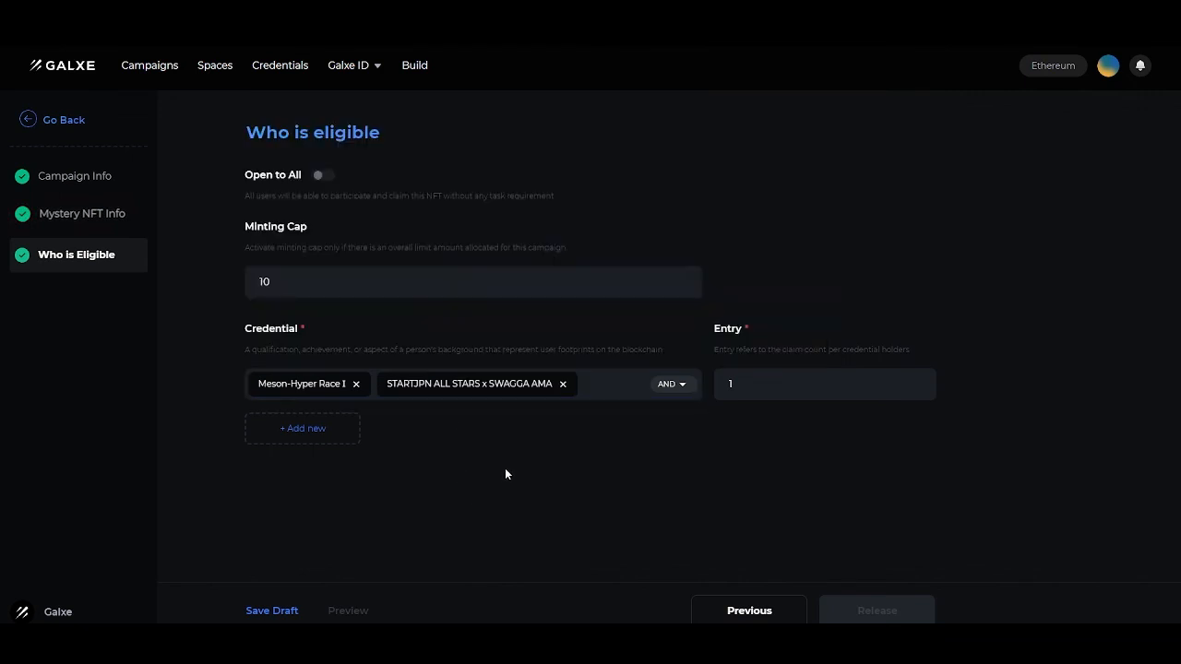
{"action": "mouse_move", "coordinate": [480, 388]}
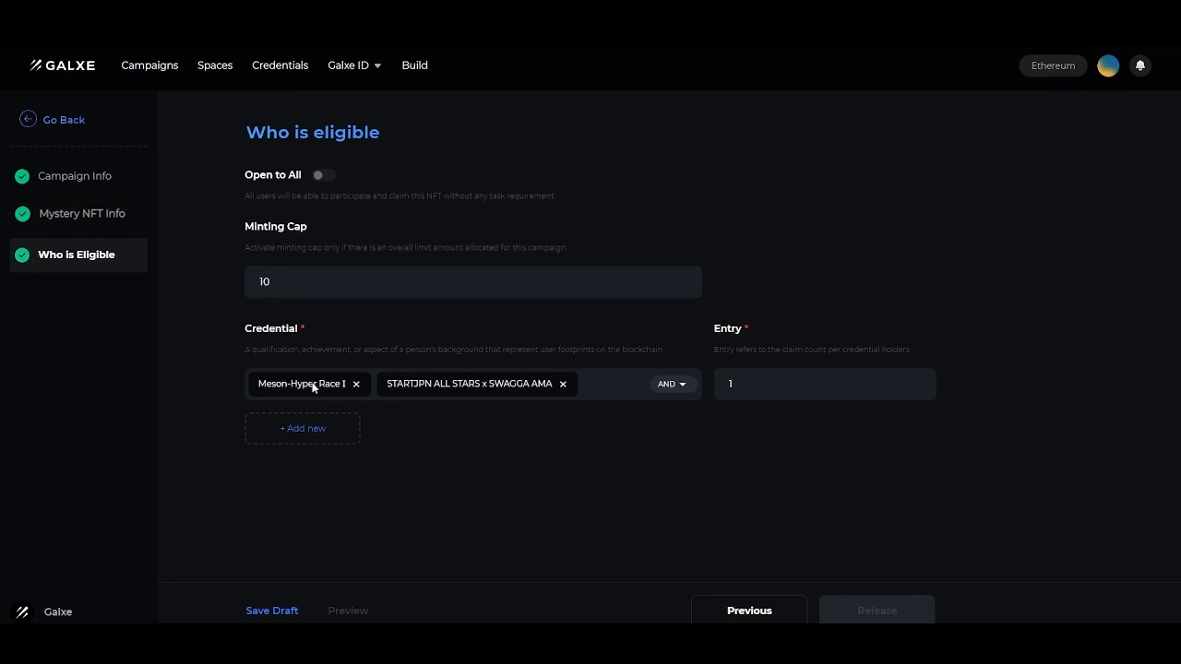
{"action": "mouse_move", "coordinate": [705, 399]}
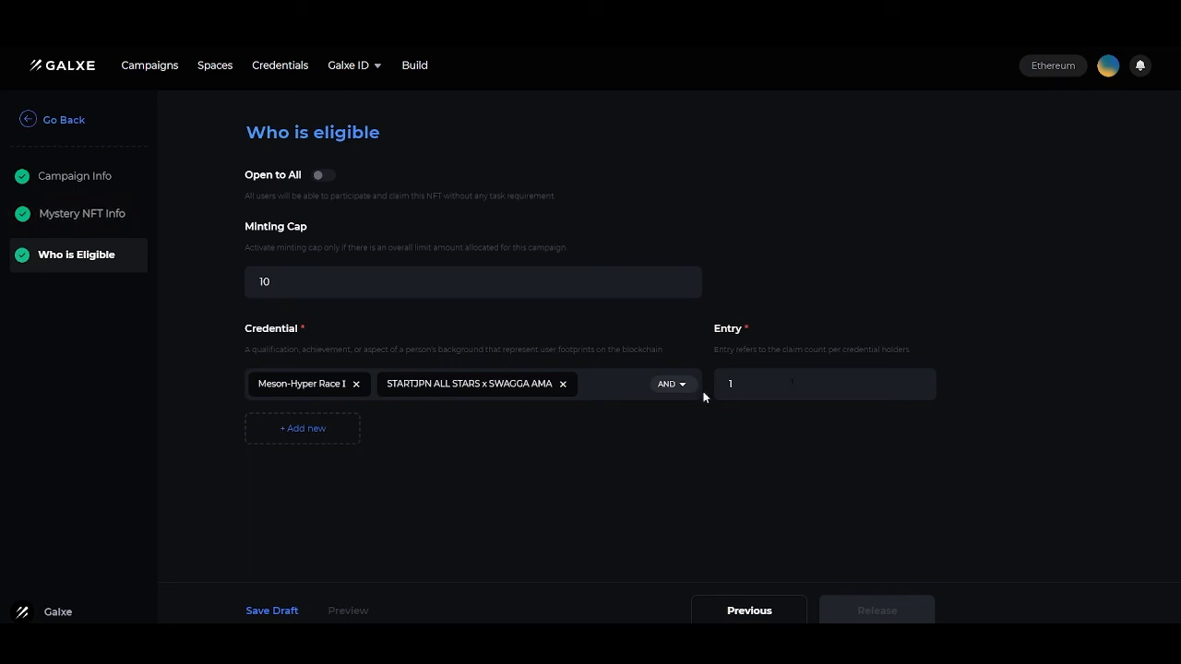
Combine the two credentials with OR and set the group's entry to 5
{"action": "left_click", "coordinate": [672, 384]}
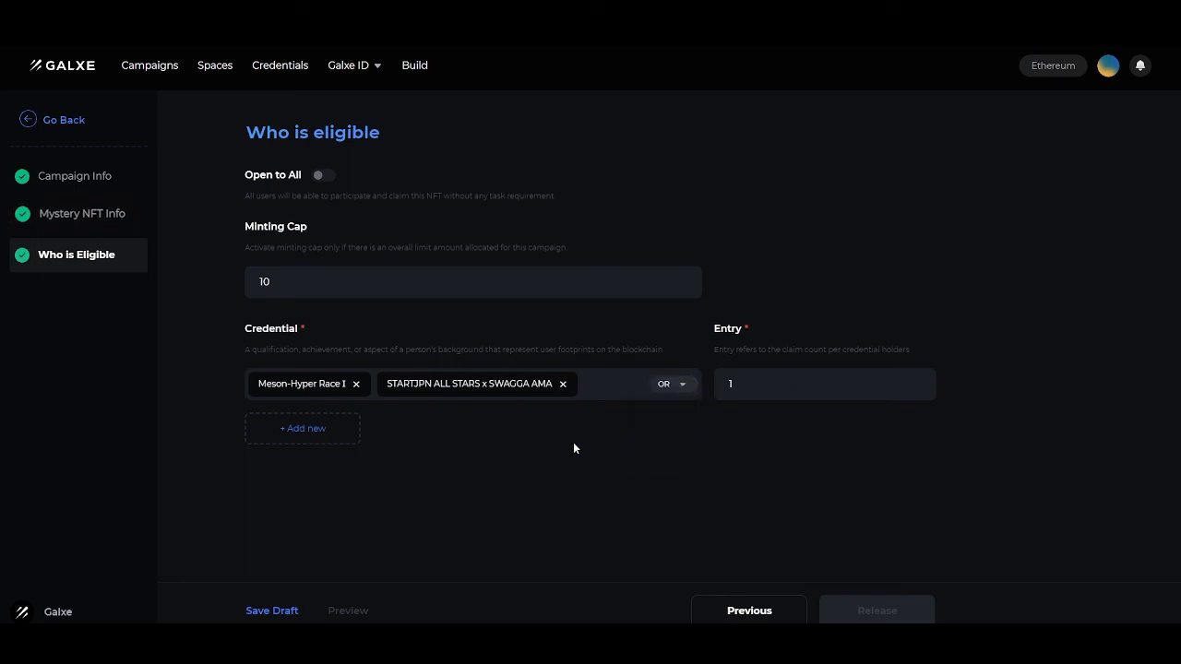
{"action": "mouse_move", "coordinate": [454, 385]}
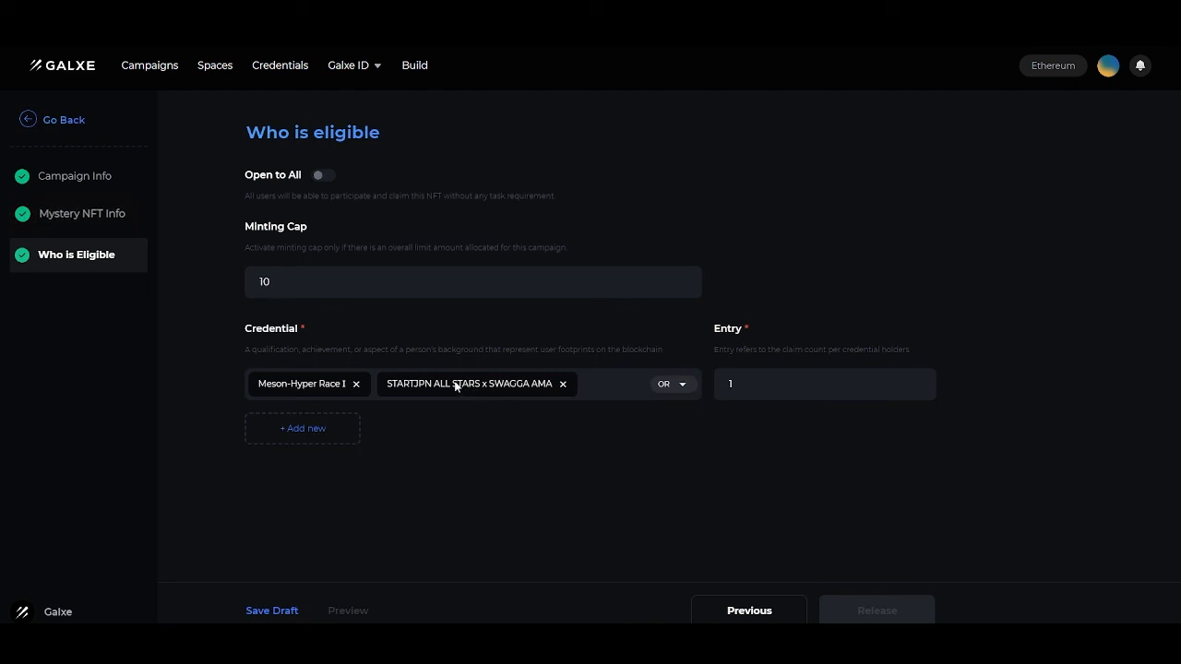
{"action": "mouse_move", "coordinate": [712, 380]}
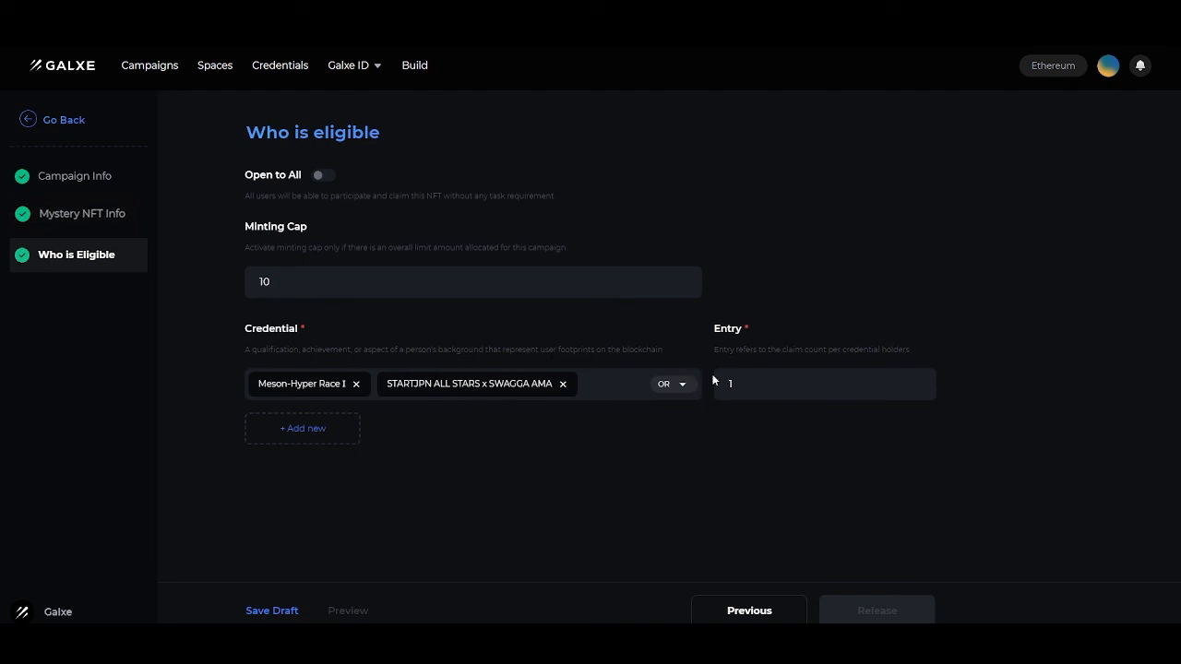
{"action": "left_click", "coordinate": [821, 383]}
{"action": "type", "text": "5"}
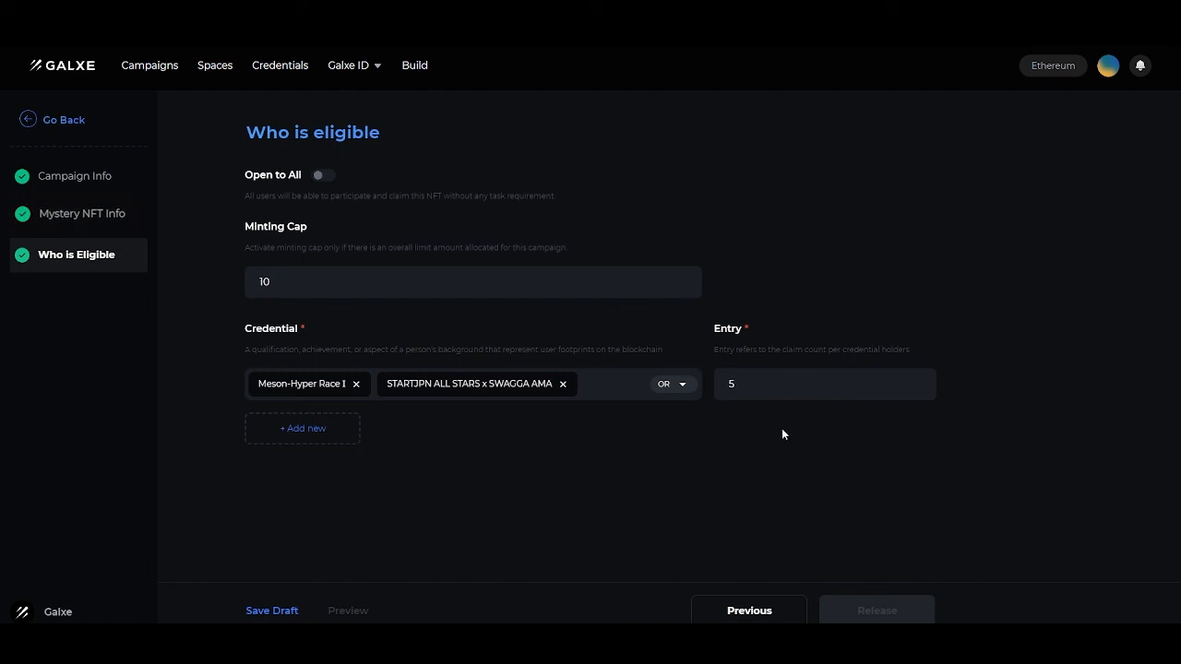
{"action": "mouse_move", "coordinate": [731, 450]}
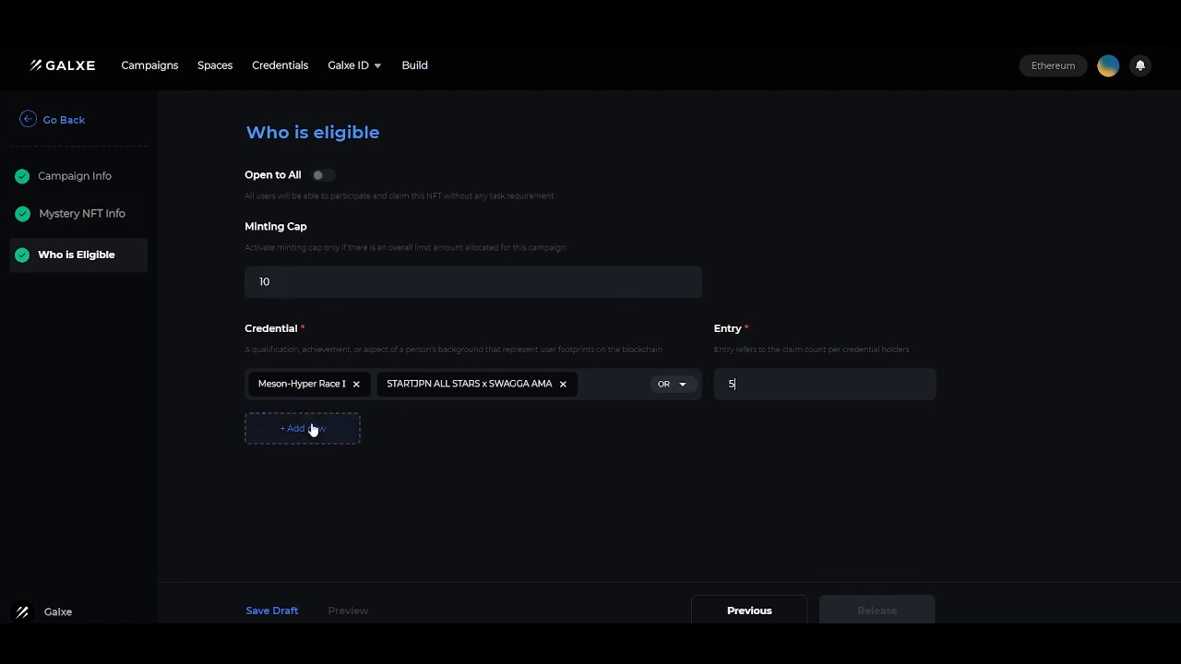
Add a second rule requiring the BNB Chain x Horizon Protocol AMA SG/MY Community credential, entry 1
{"action": "left_click", "coordinate": [302, 428]}
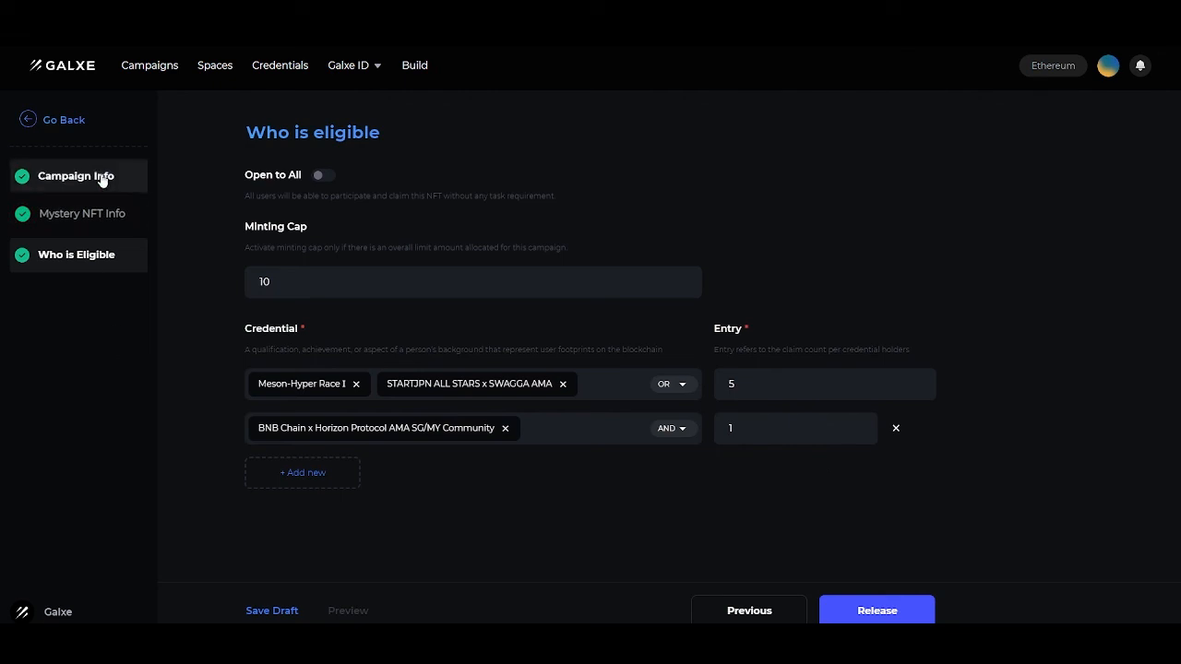
{"action": "mouse_move", "coordinate": [107, 329]}
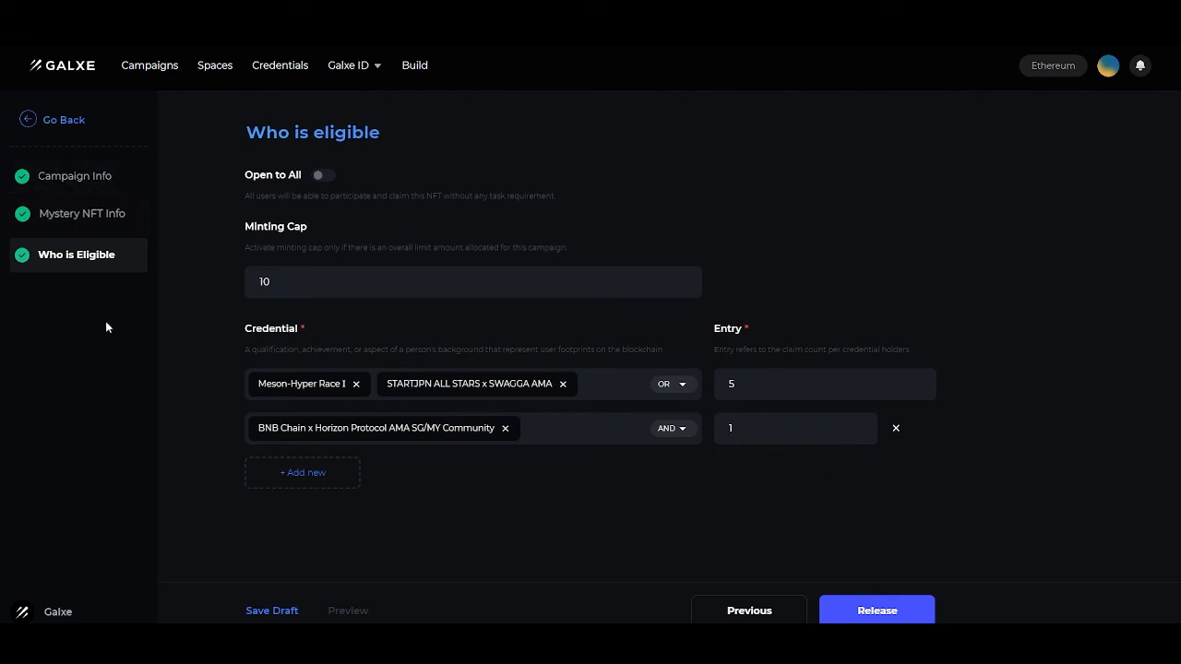
{"action": "mouse_move", "coordinate": [362, 580]}
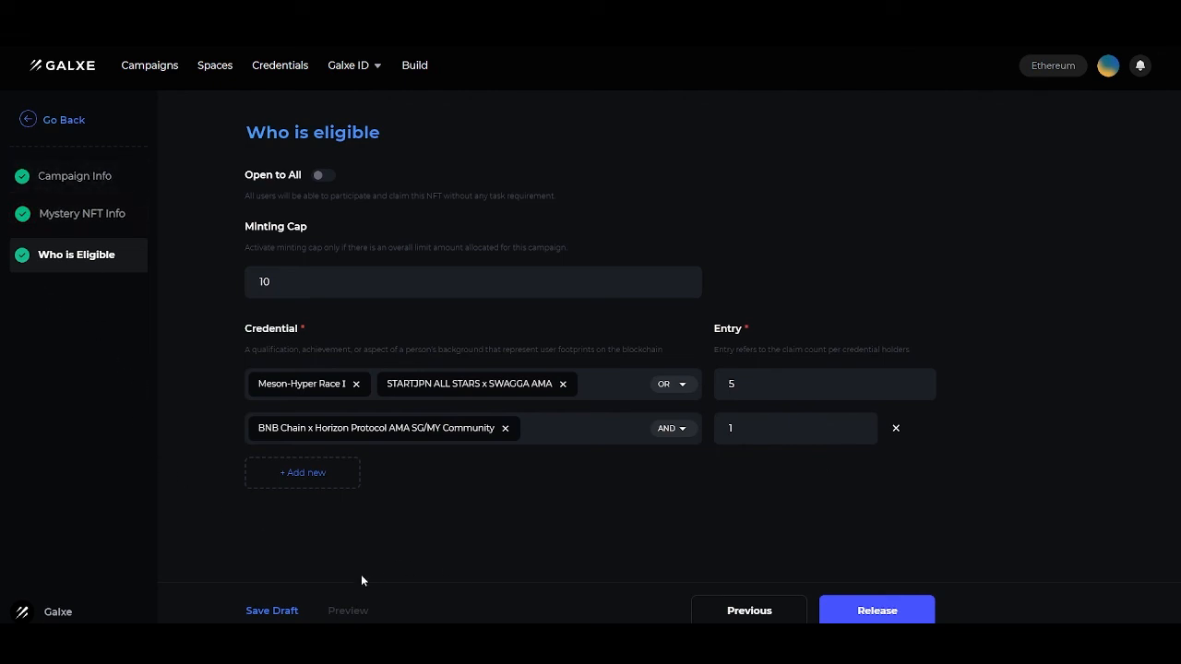
{"action": "mouse_move", "coordinate": [720, 535]}
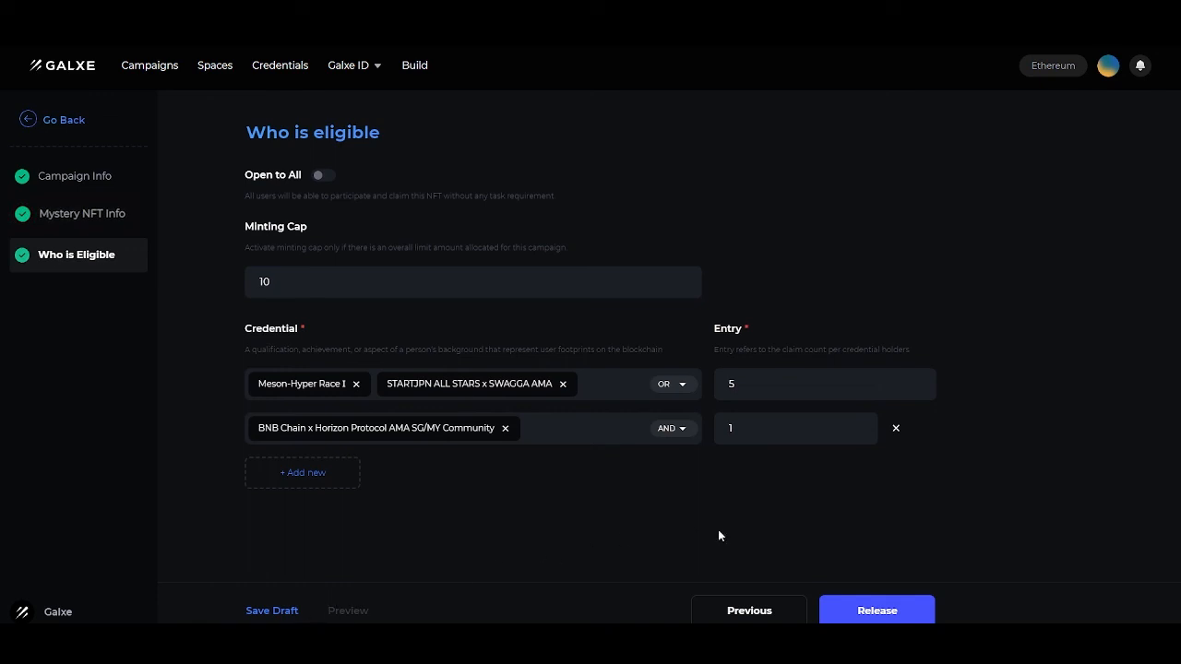